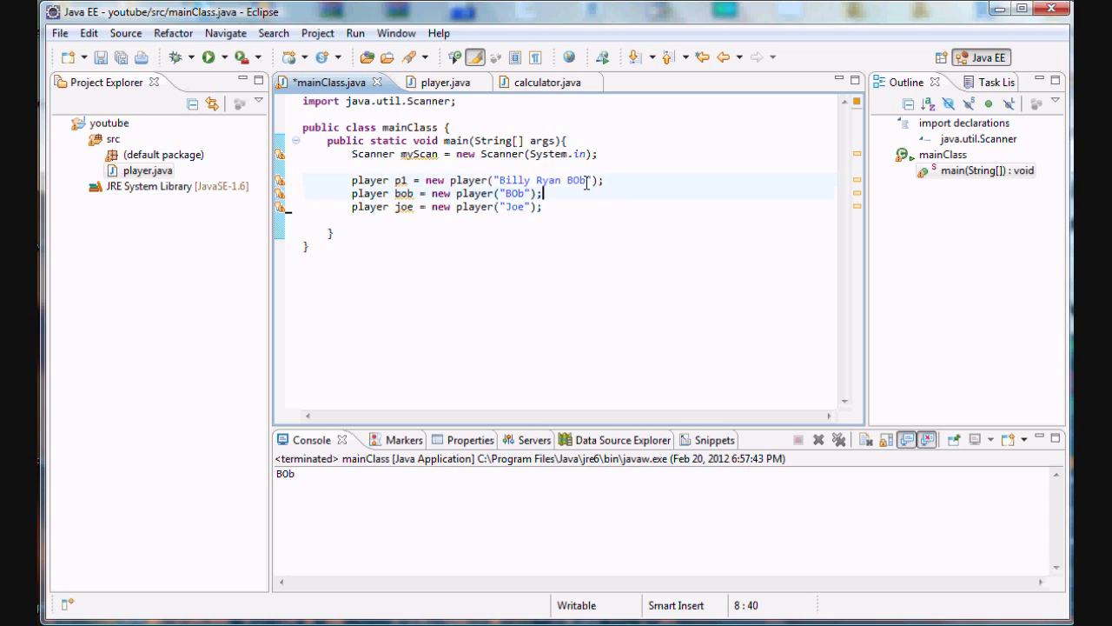
- Extend the player constructor to take String n and int p, assigning power = p
click(399, 179)
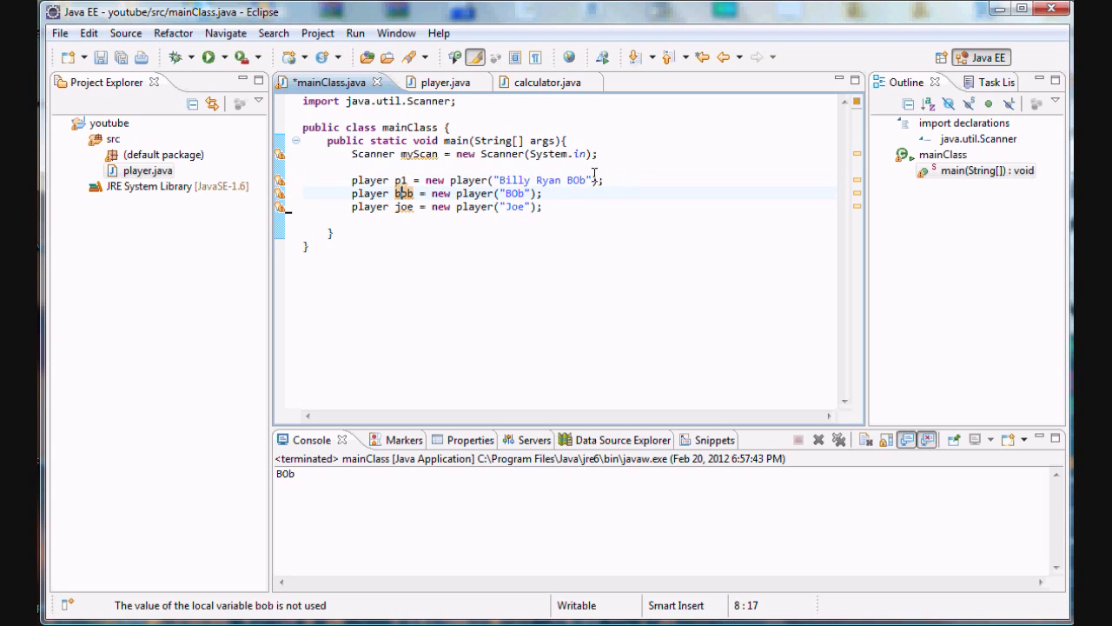
mouse_move(441, 82)
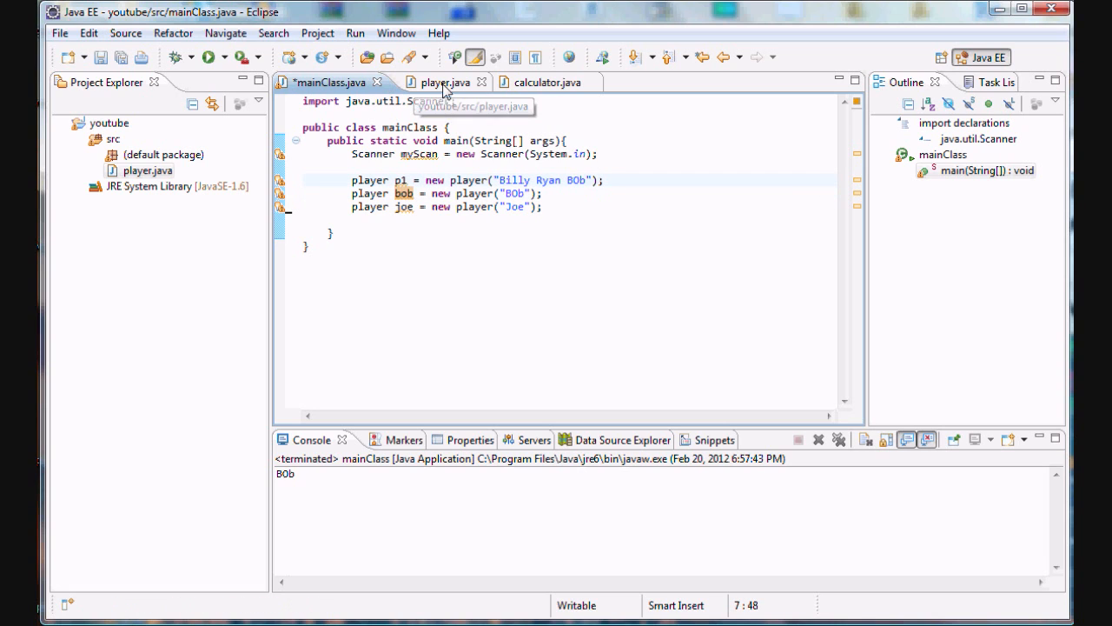
click(451, 82)
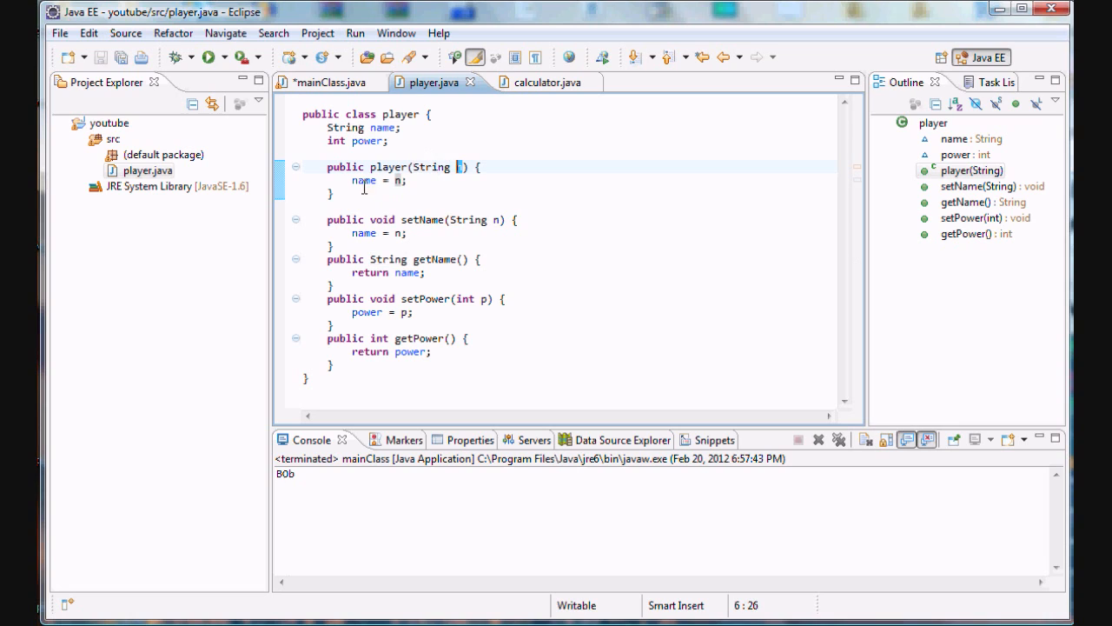
text(n)
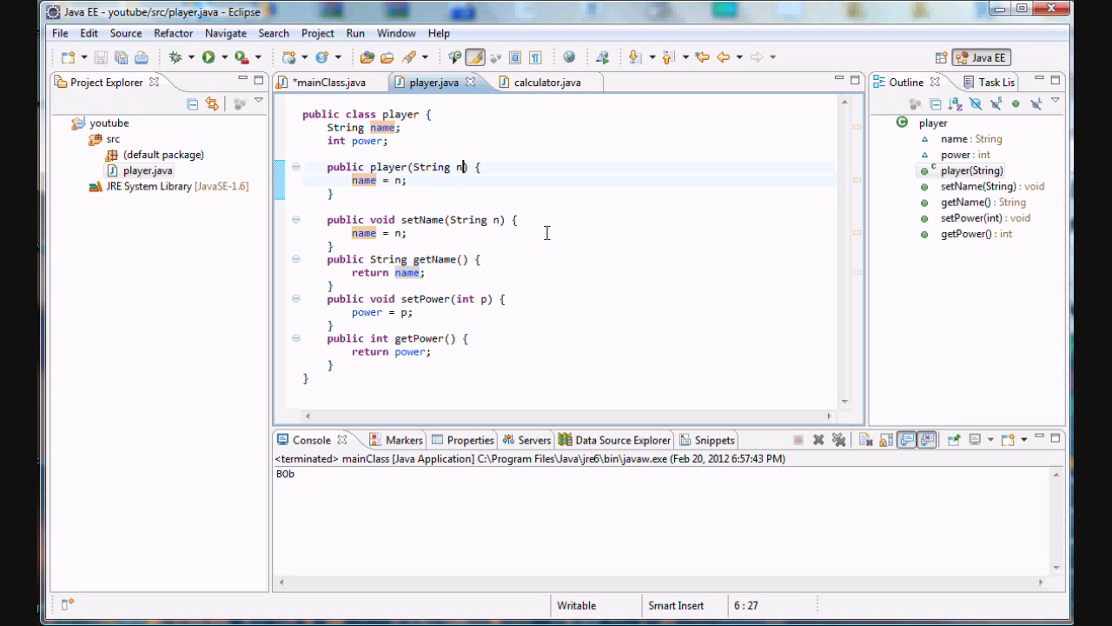
text(, int)
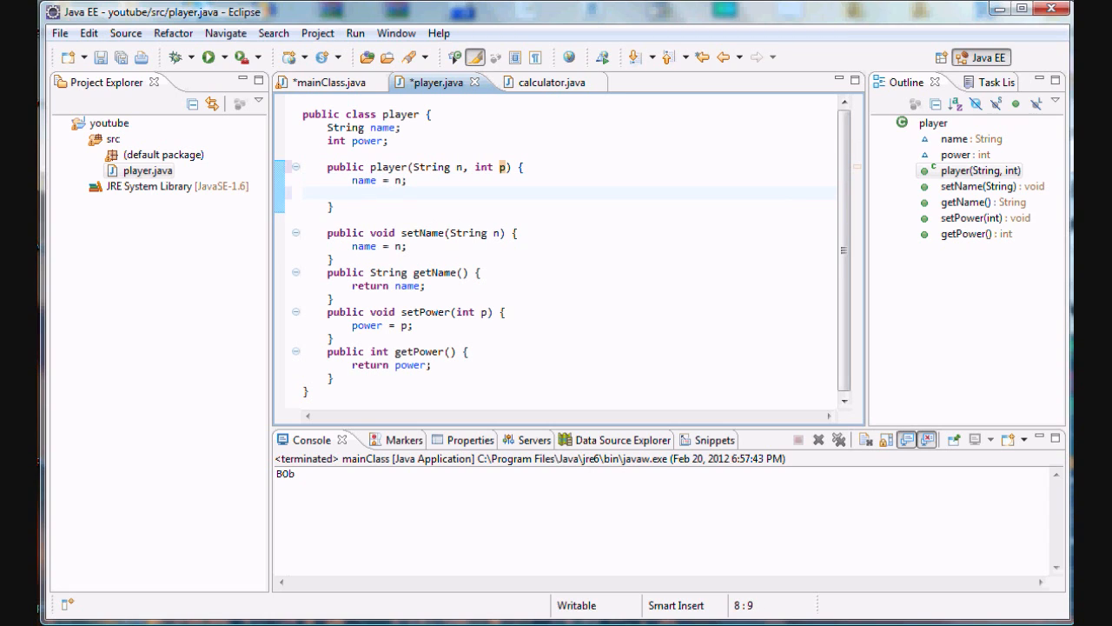
text(power = p;)
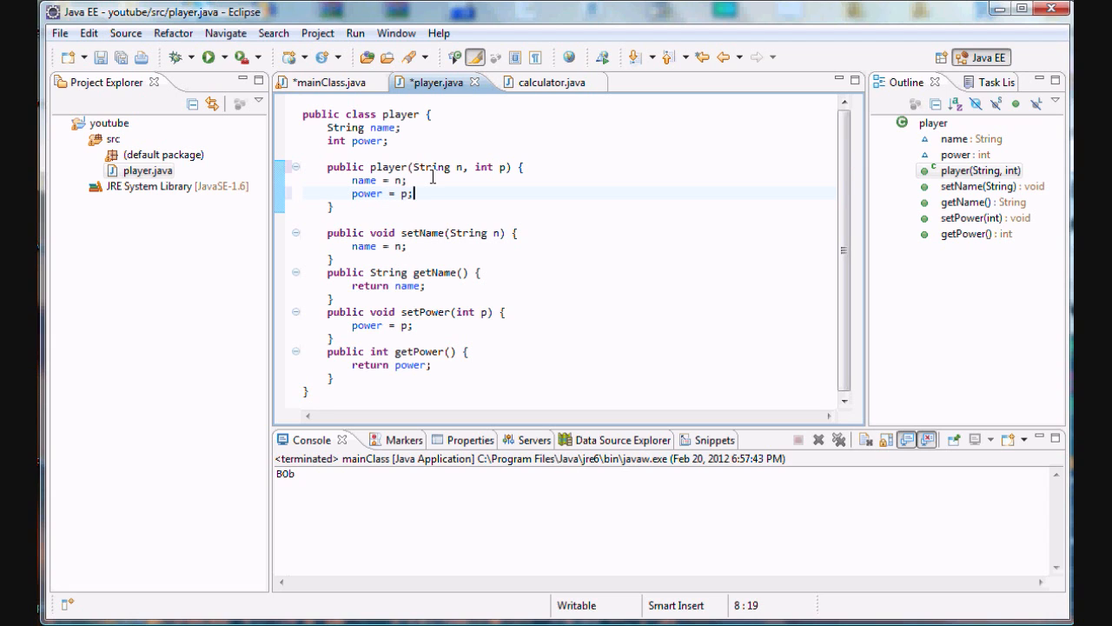
click(330, 83)
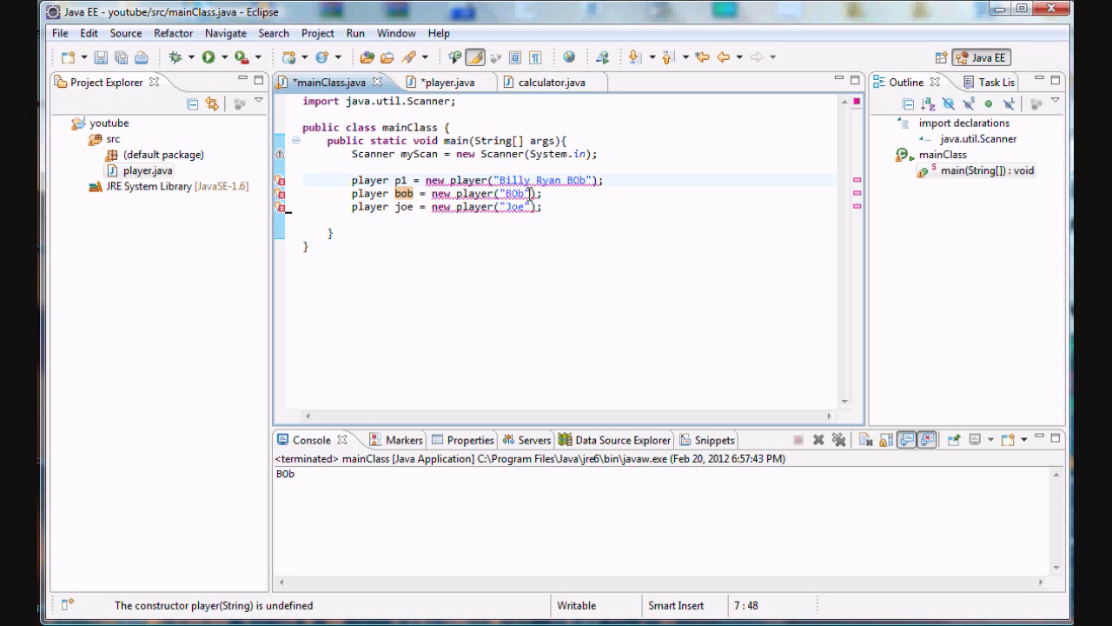
- Pass power values 4, 5 and 1324 as second arguments to the player calls
text(,4)
click(569, 193)
text(,5)
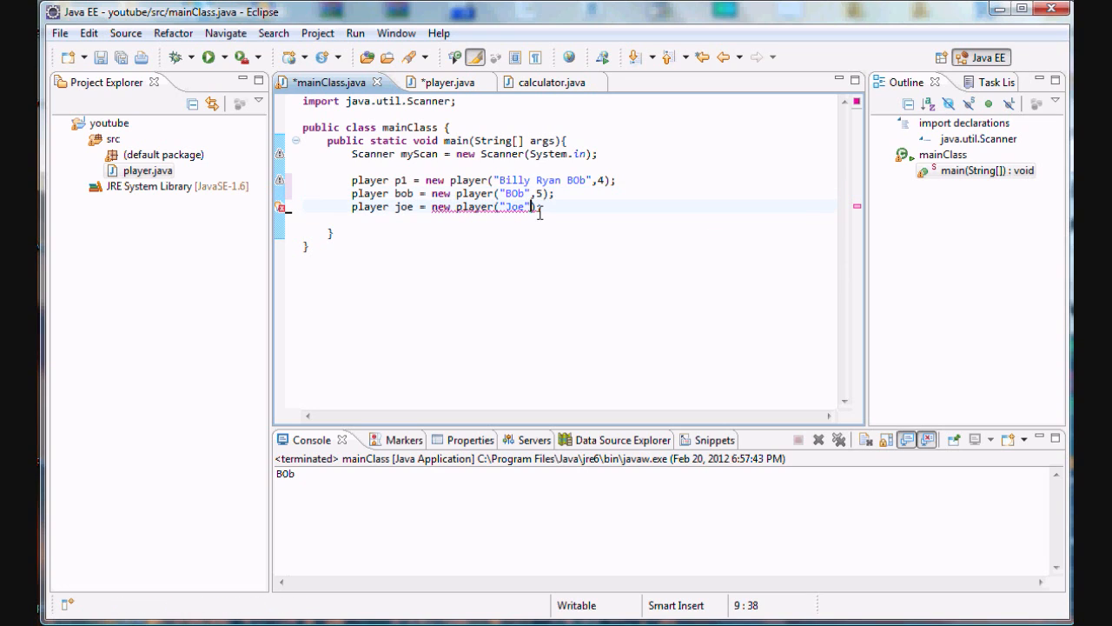
text(,3324)
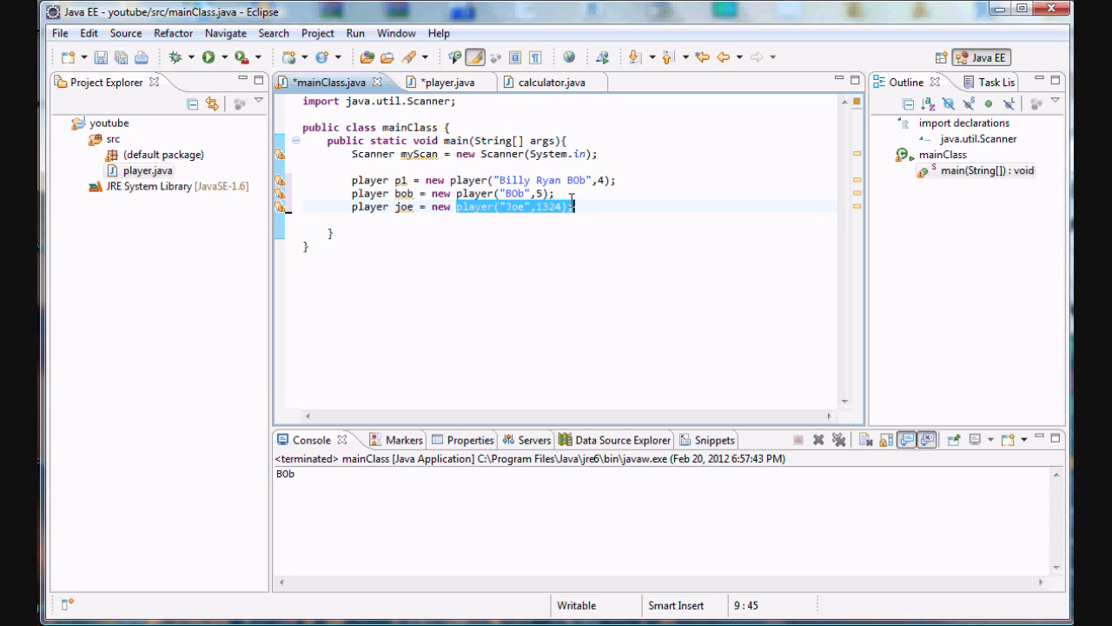
click(435, 82)
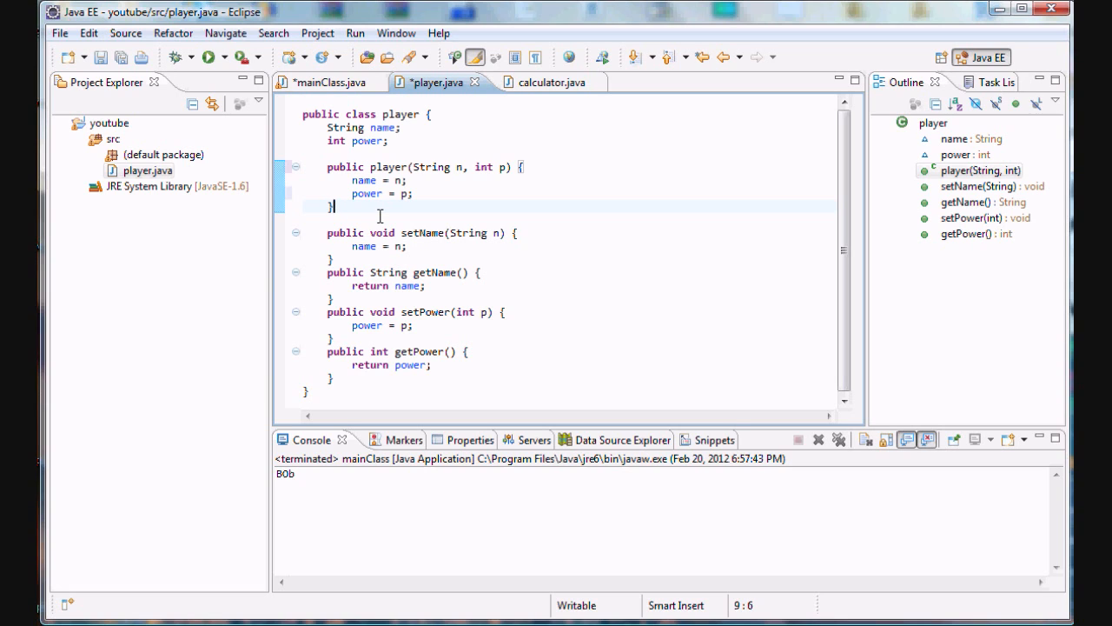
- After checking mainClass, begin typing 'public' on a new line below the first constructor
click(423, 166)
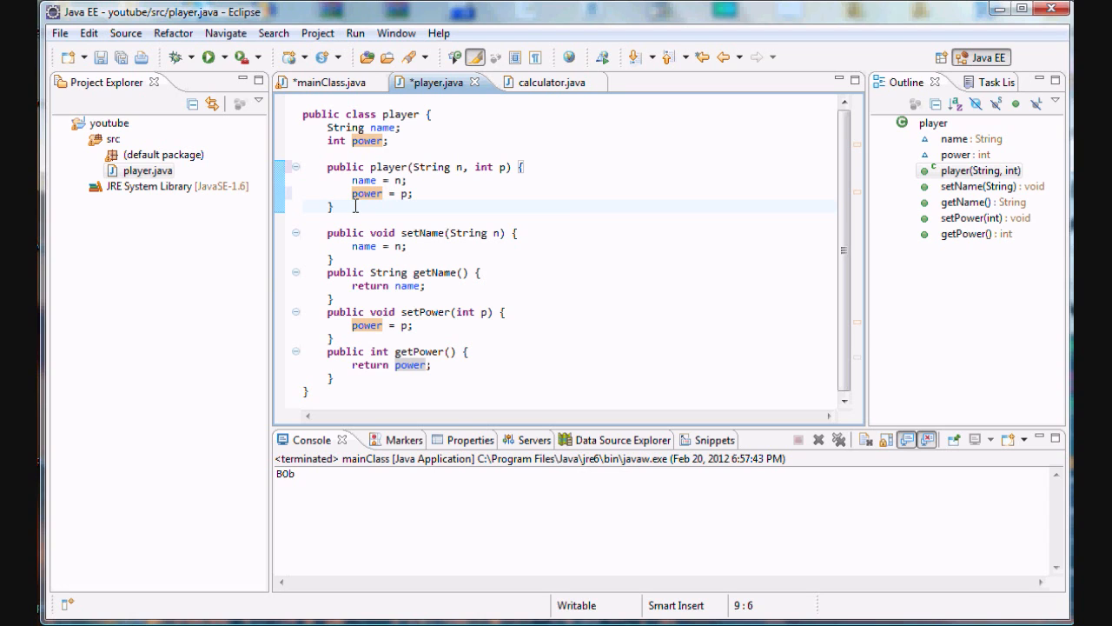
click(326, 81)
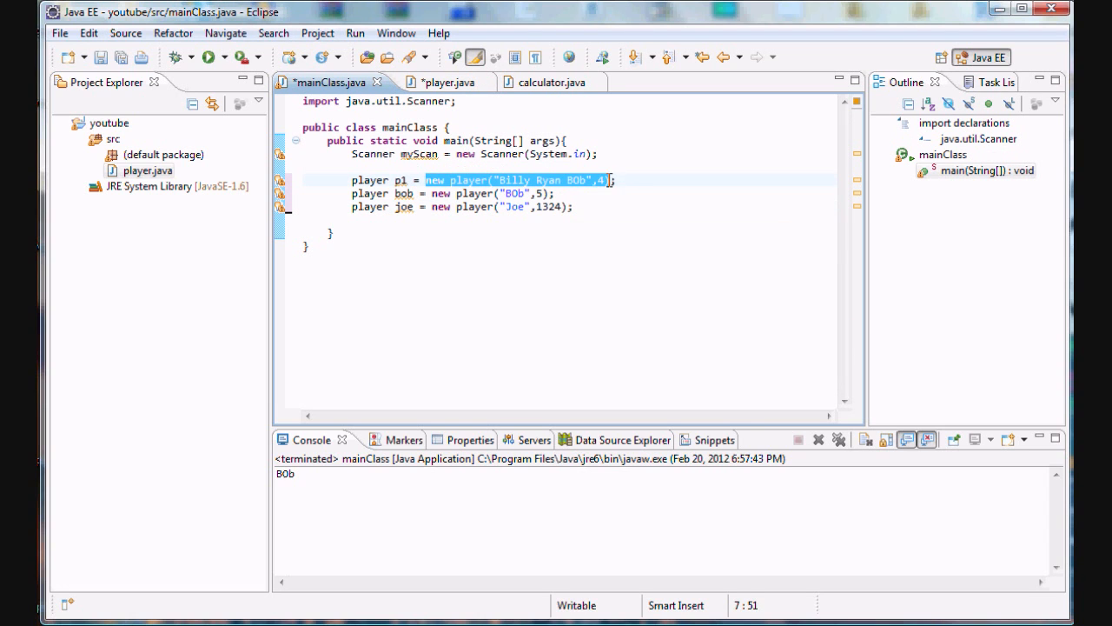
click(441, 82)
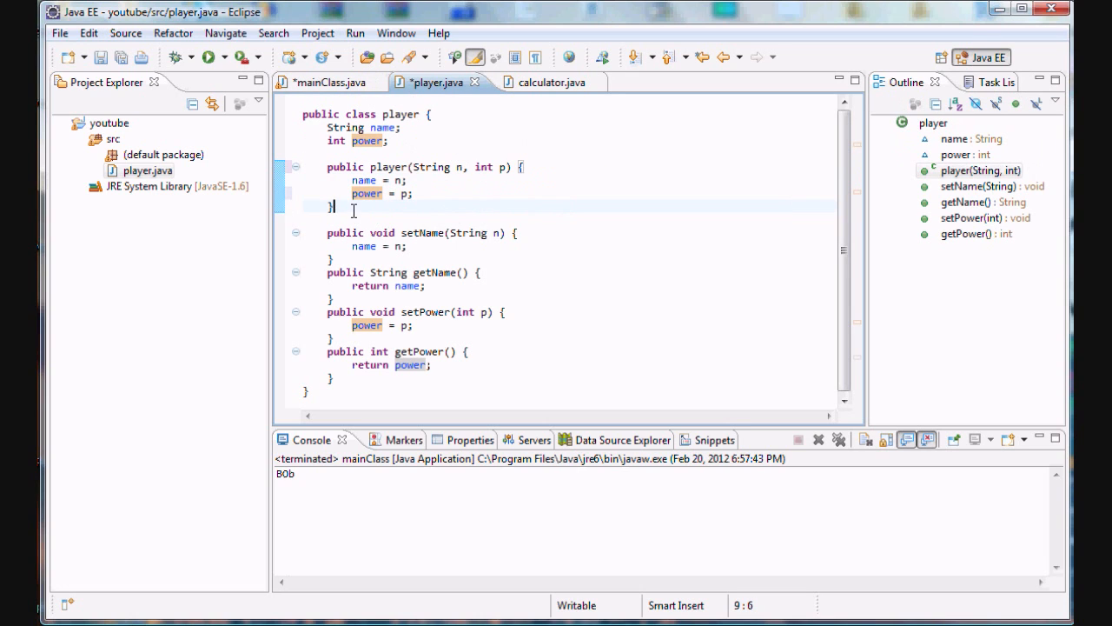
text(public)
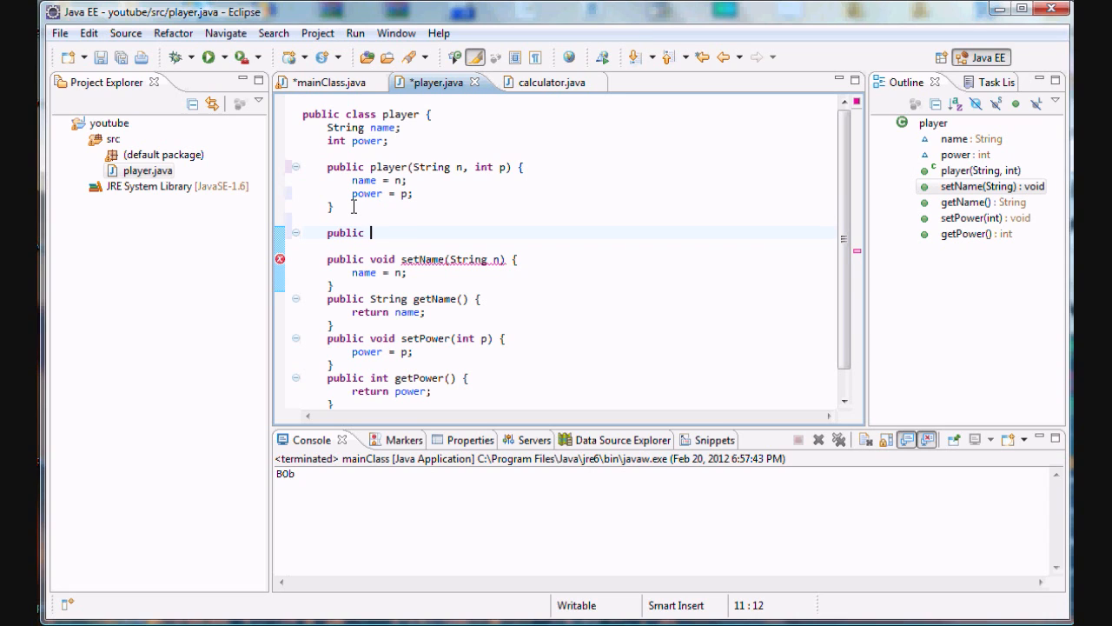
- Write the constructor player(String n) with body name = n;
text(player())
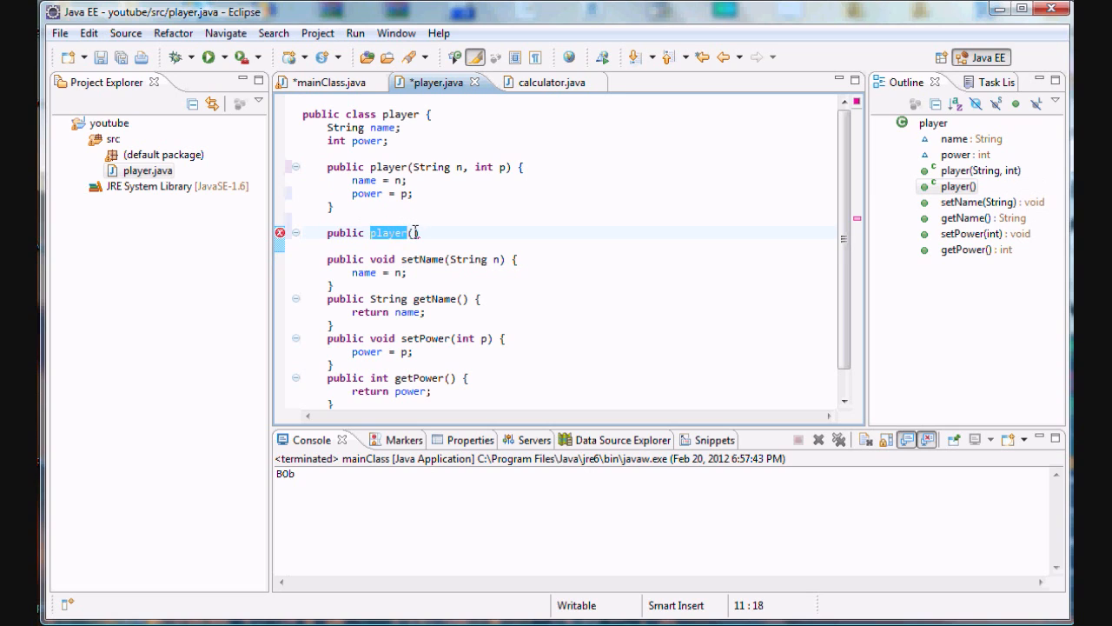
text(String n)
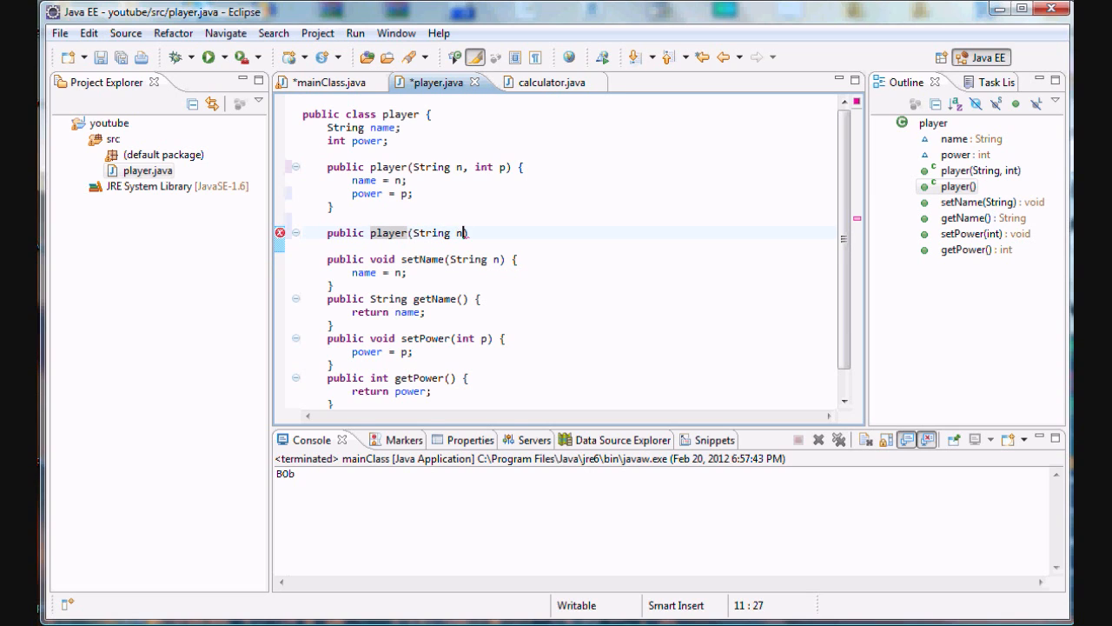
key(Enter)
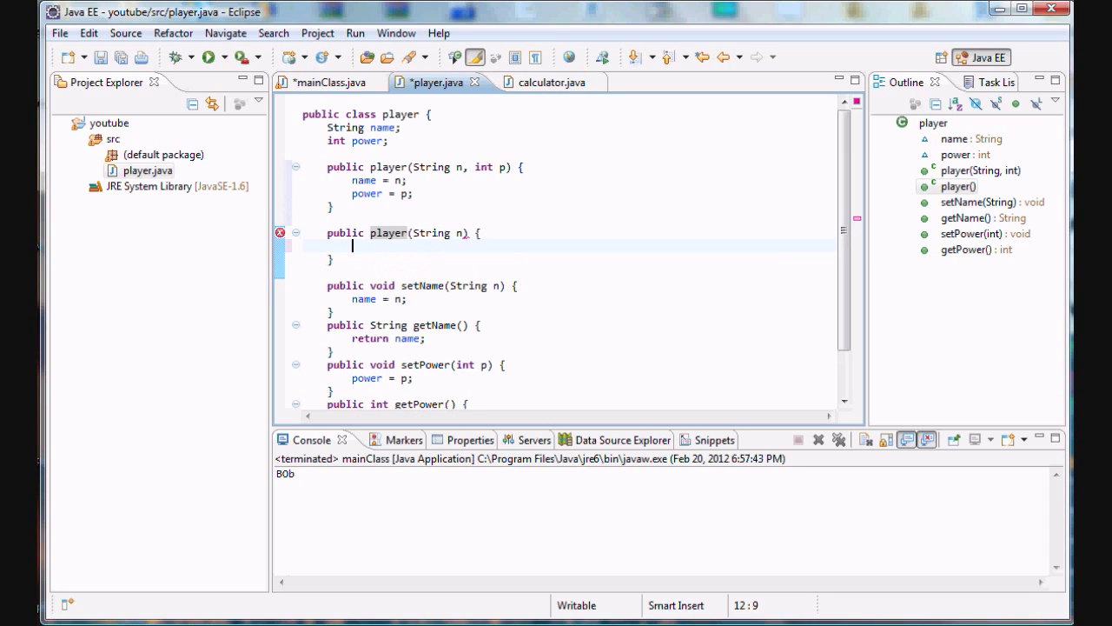
text(name = n;)
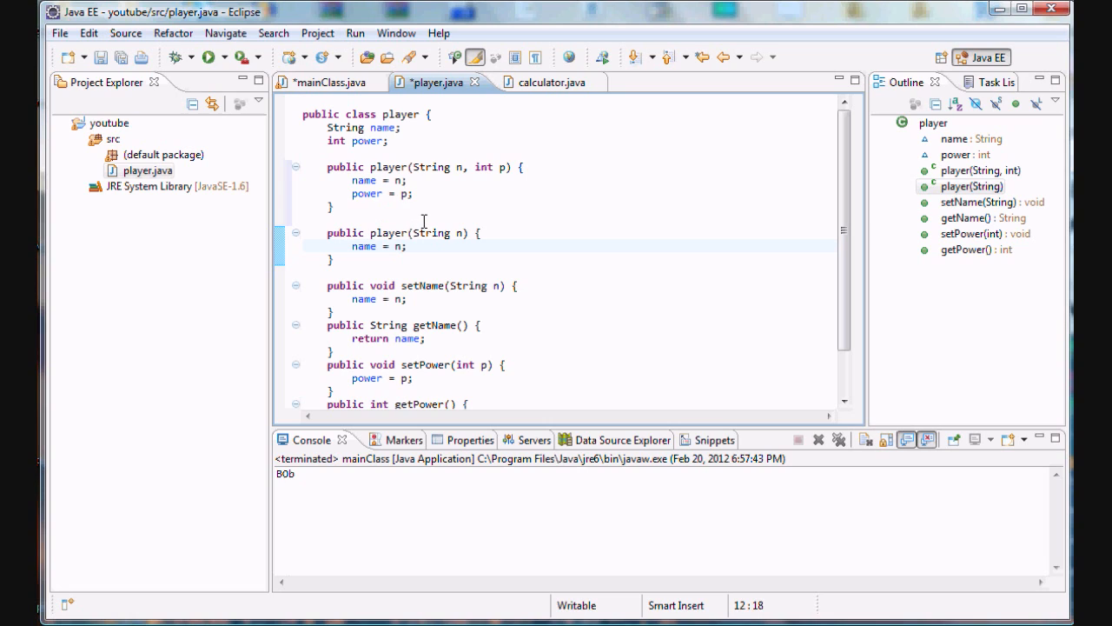
double_click(434, 232)
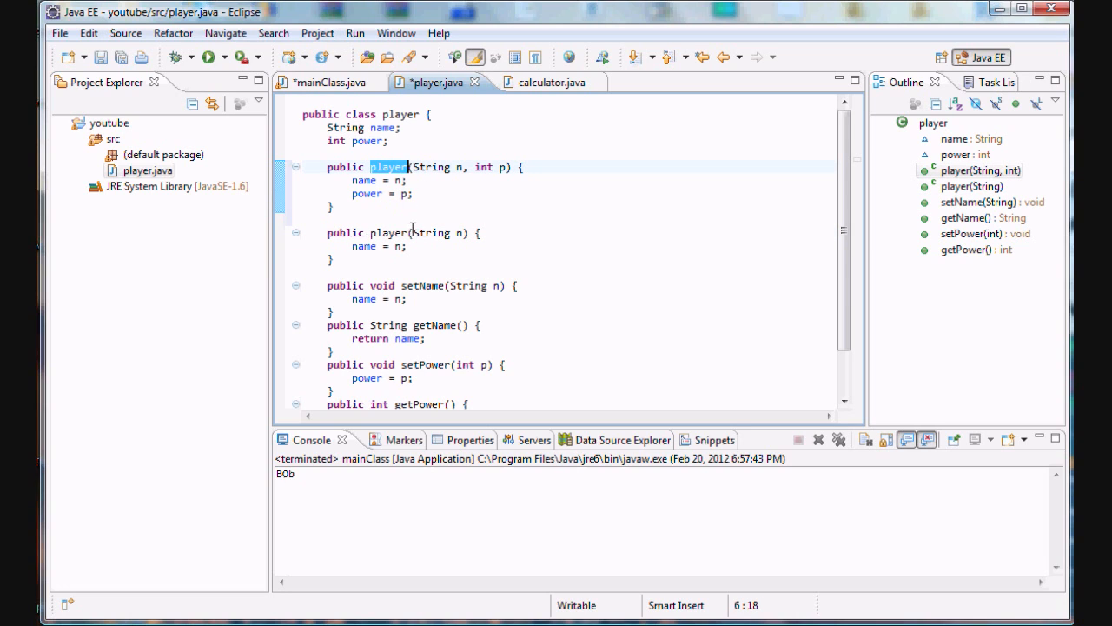
- Inspect the one- and two-argument constructors, then return to mainClass.java
click(402, 232)
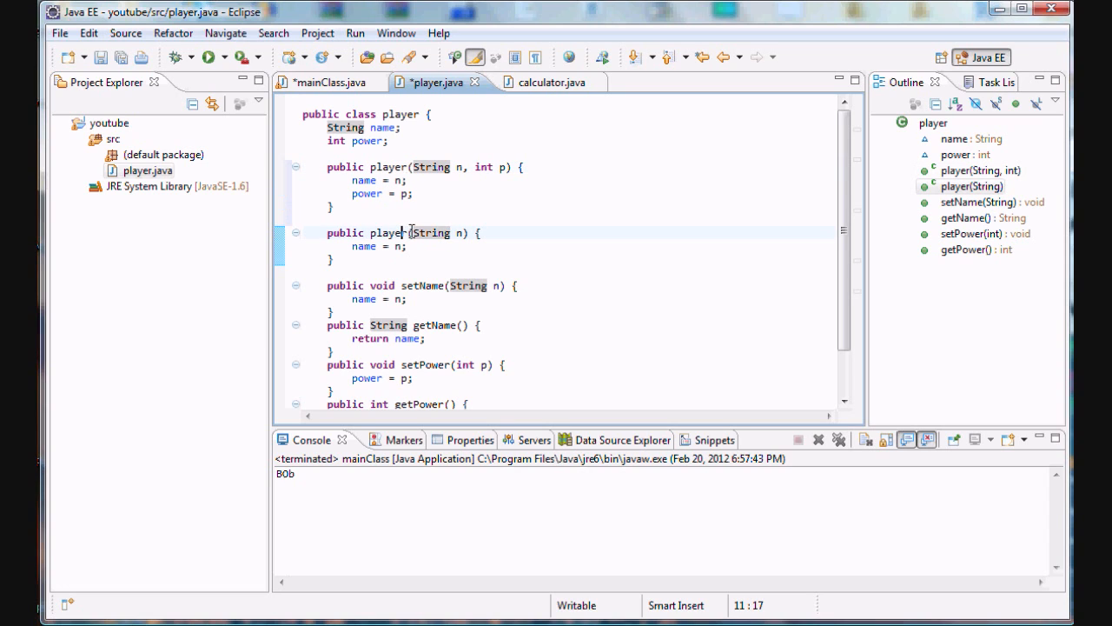
double_click(439, 232)
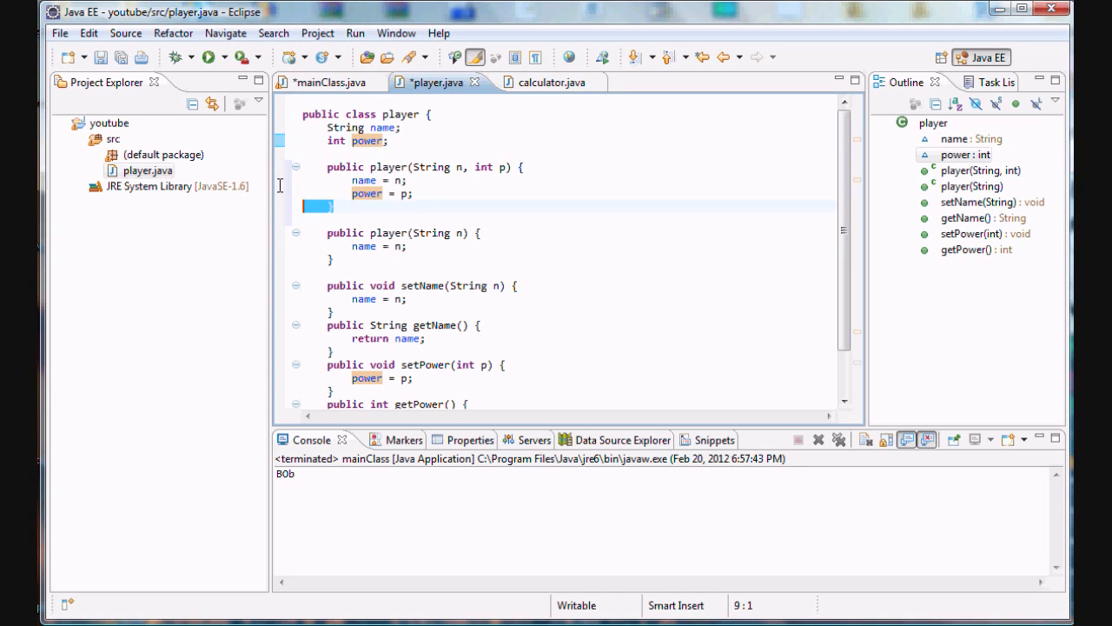
click(335, 83)
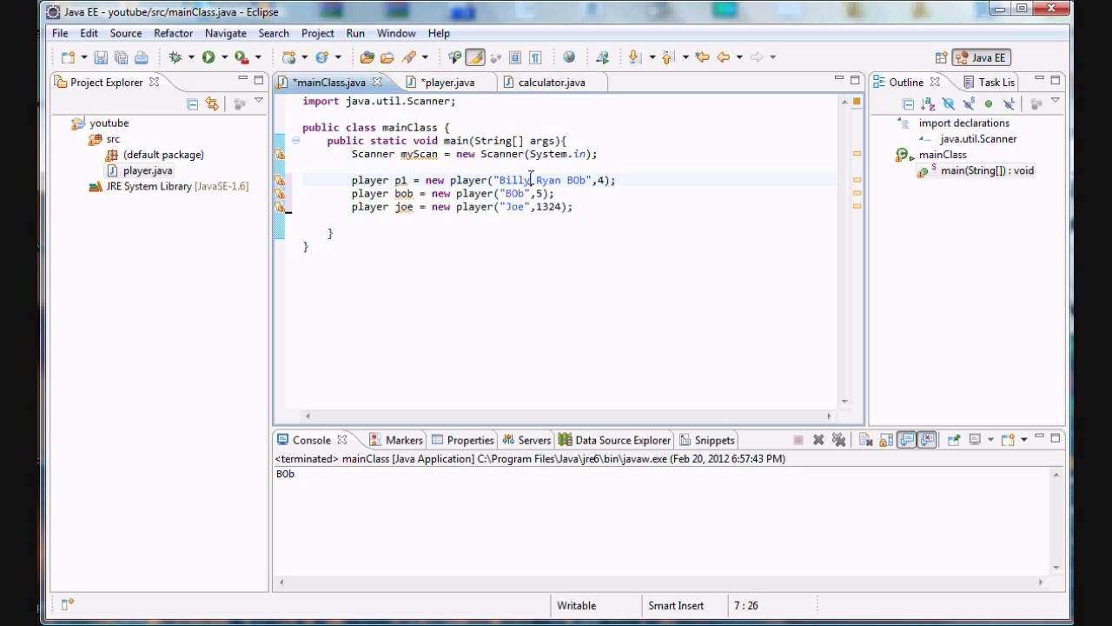
- Drop the ,5 power argument so bob is created with just "BOb"
click(604, 180)
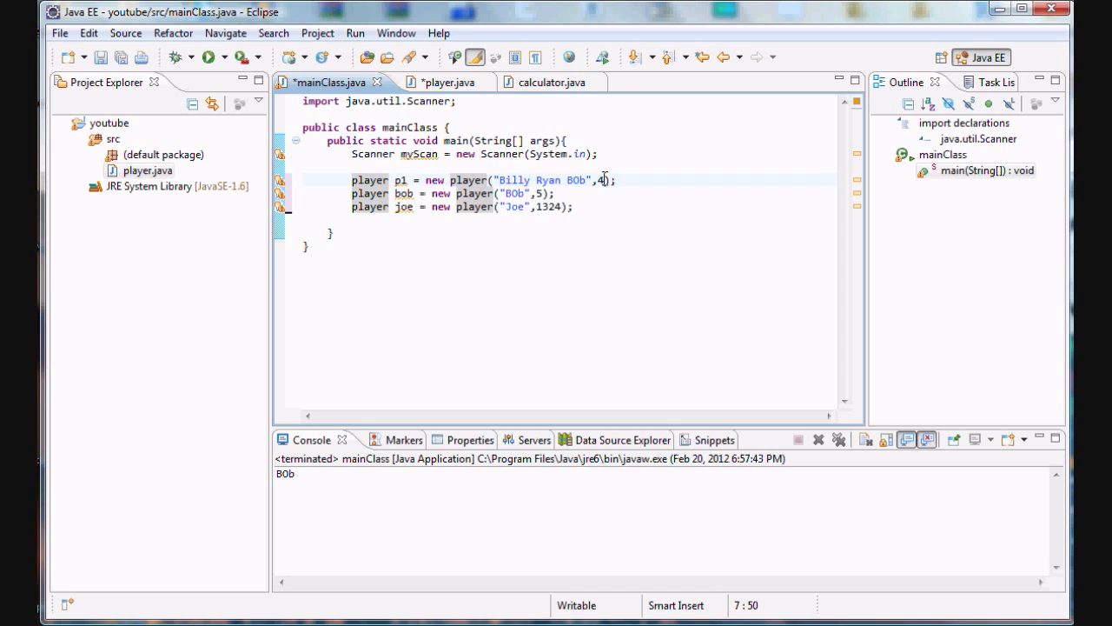
click(451, 82)
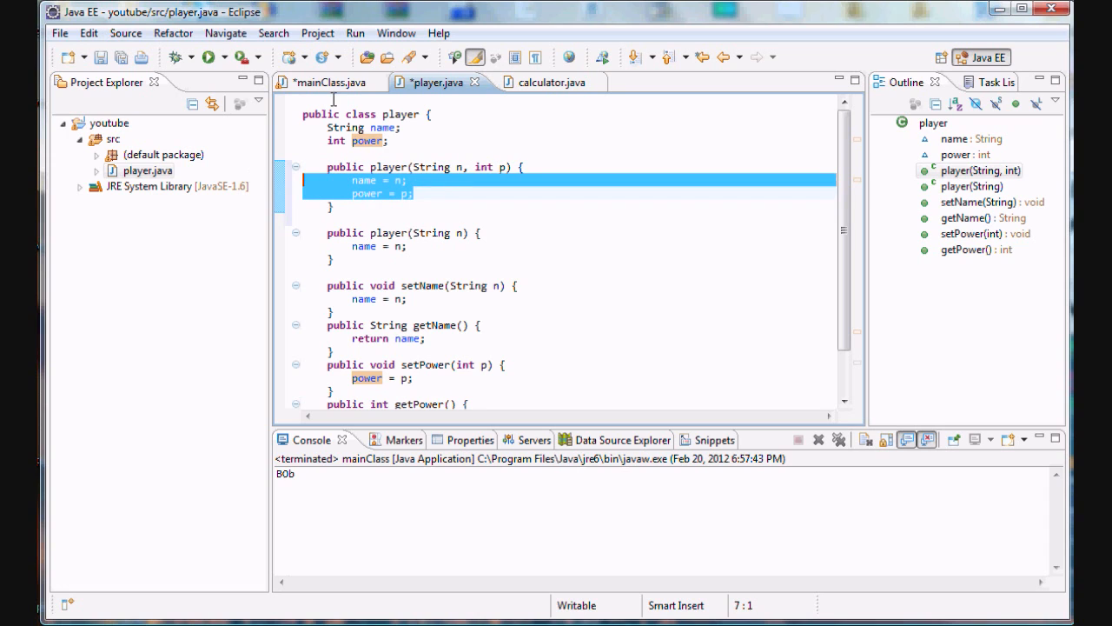
click(338, 82)
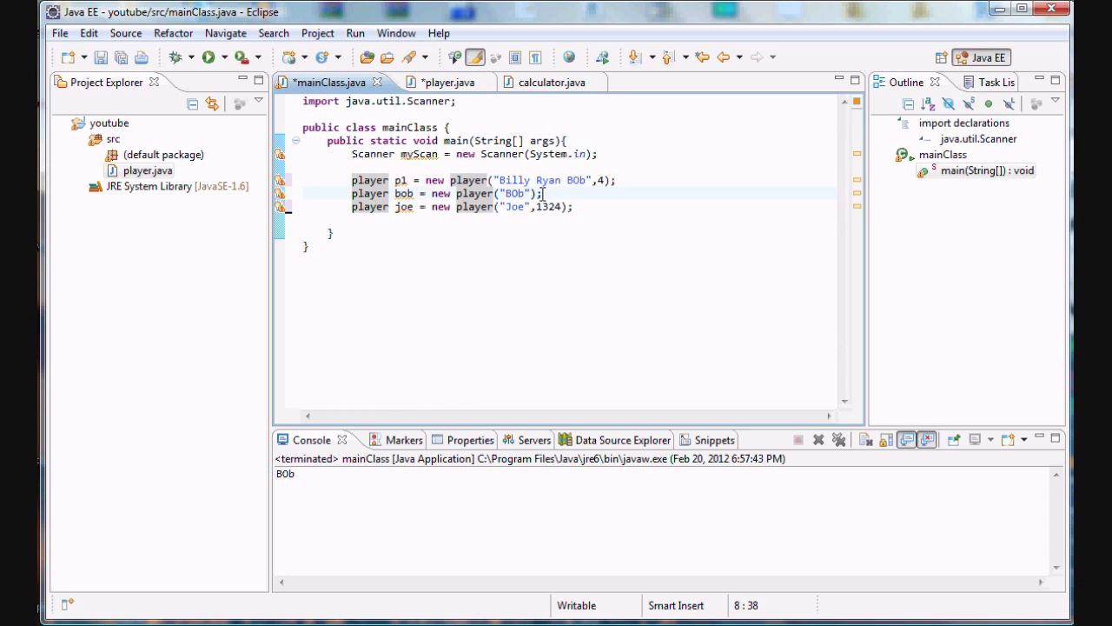
double_click(514, 193)
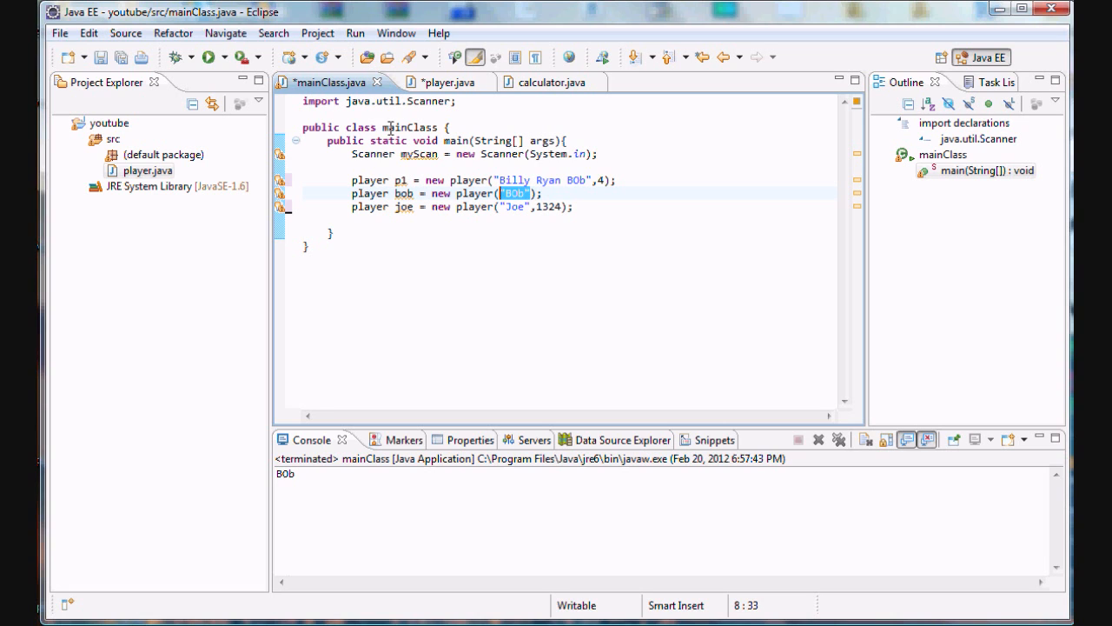
click(451, 82)
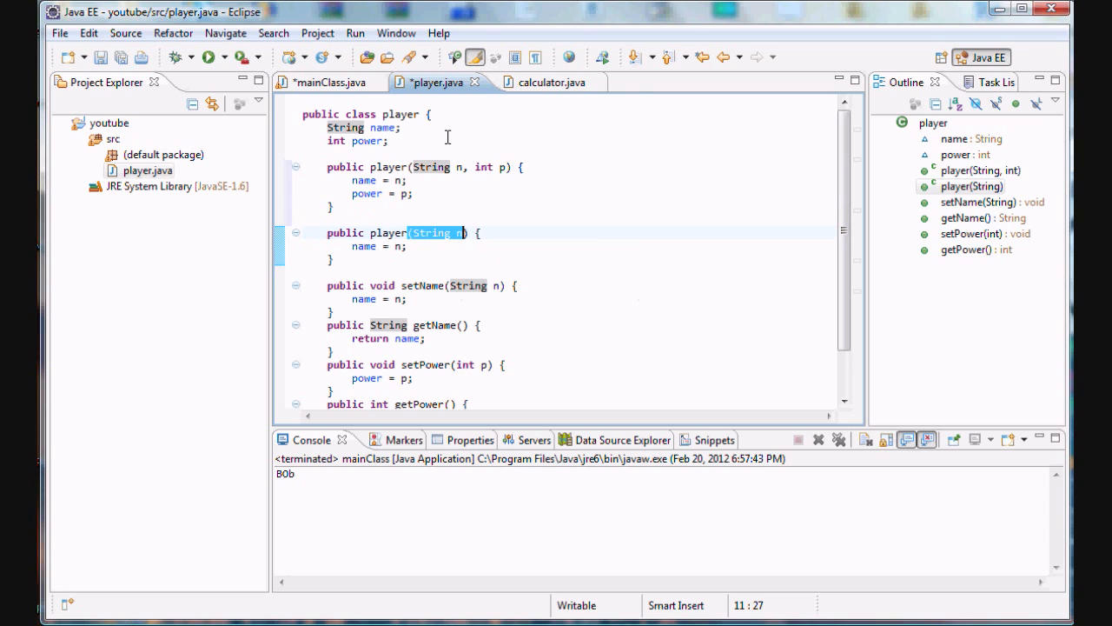
- Compare the constructors' names and parameters, then start a declaration with 'pu' below player(String n)
click(424, 232)
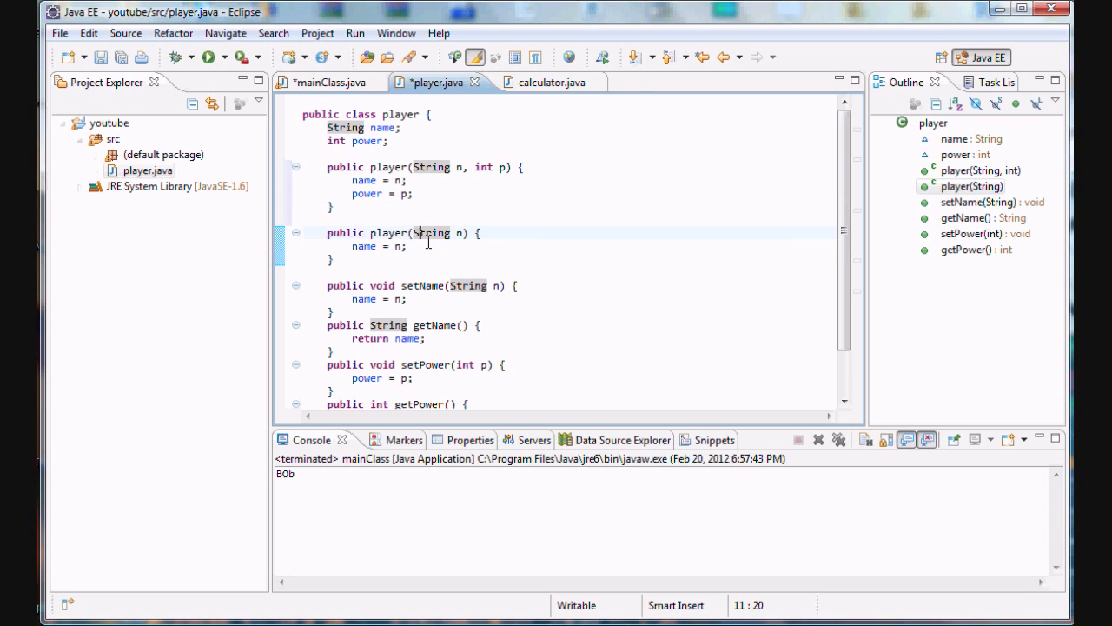
drag(409, 233, 476, 233)
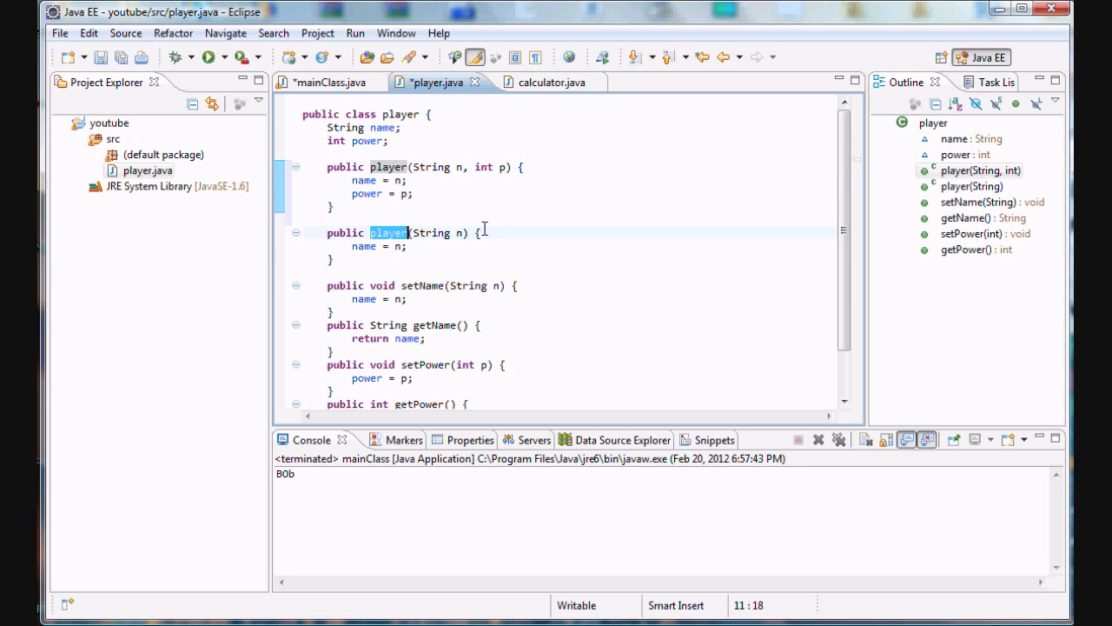
click(384, 167)
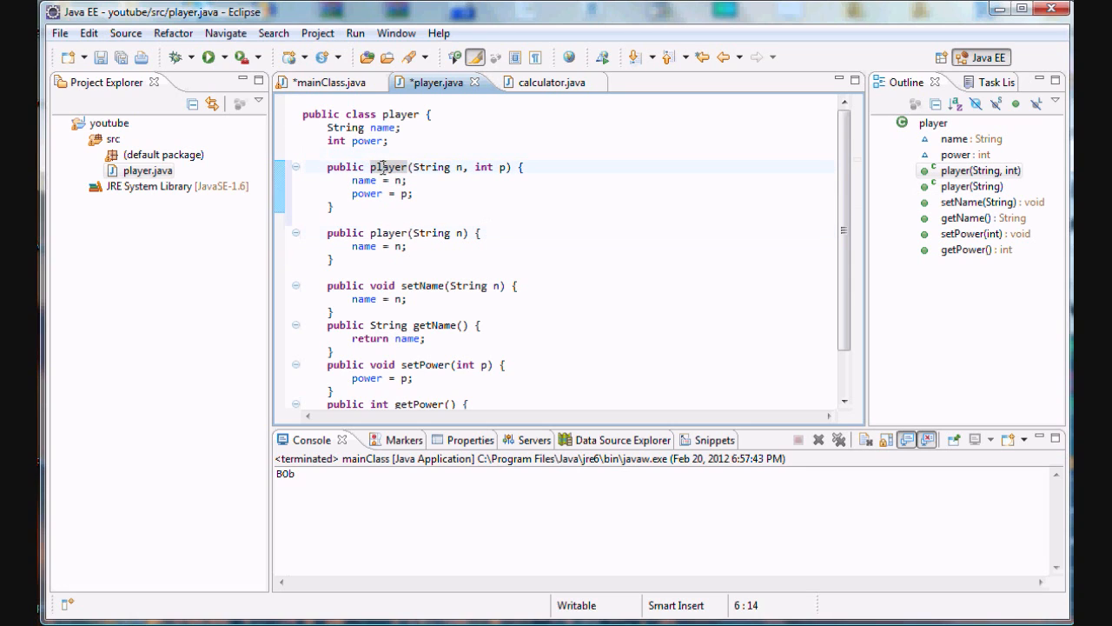
click(399, 232)
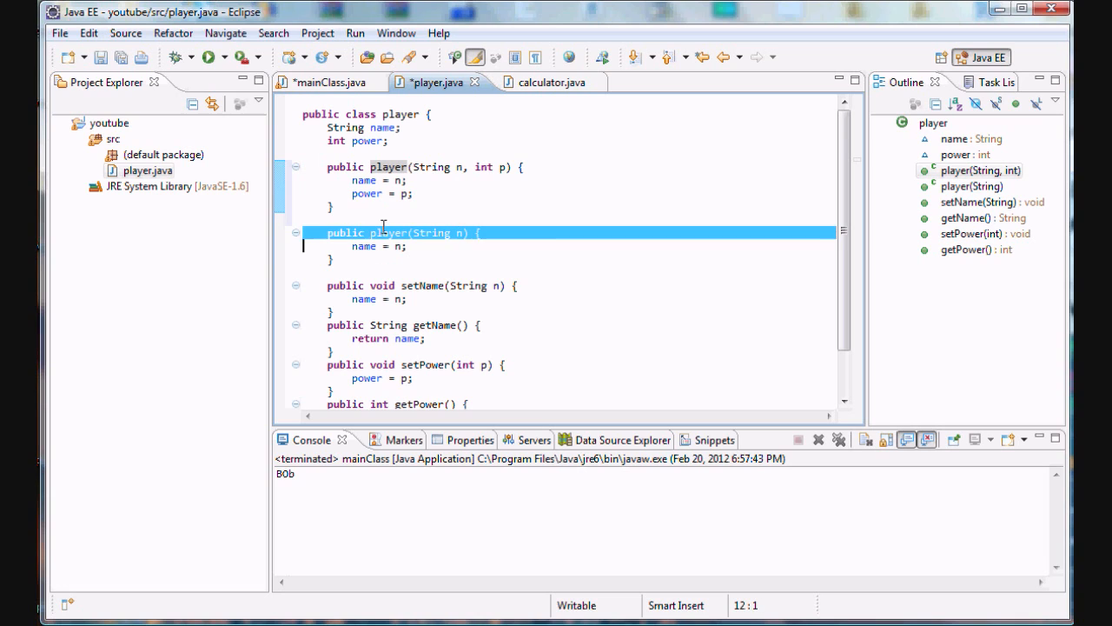
mouse_move(438, 232)
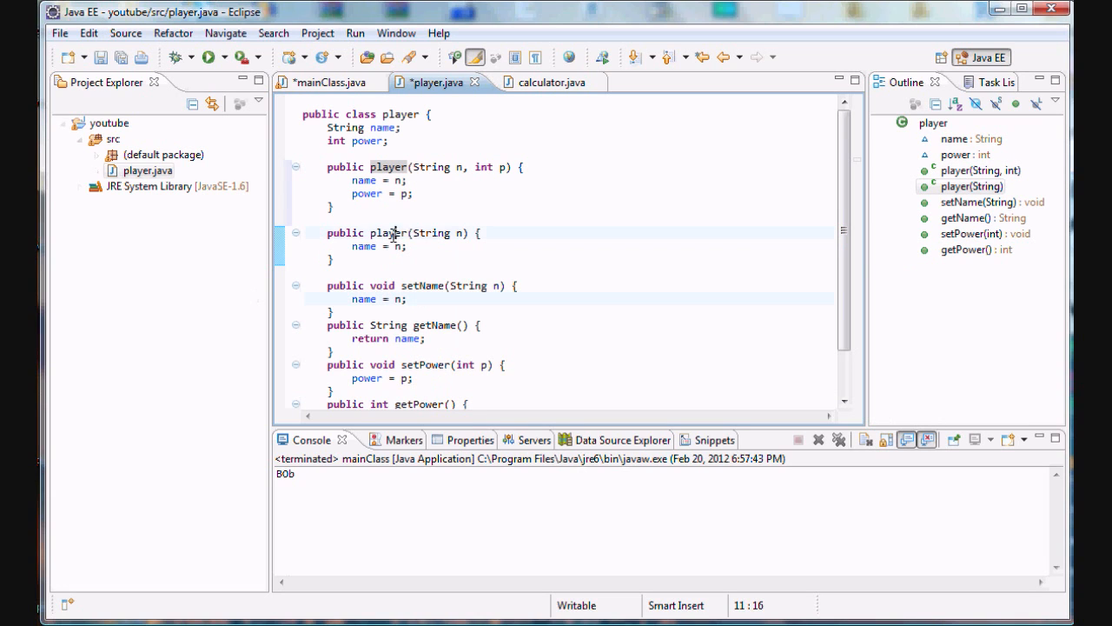
double_click(424, 285)
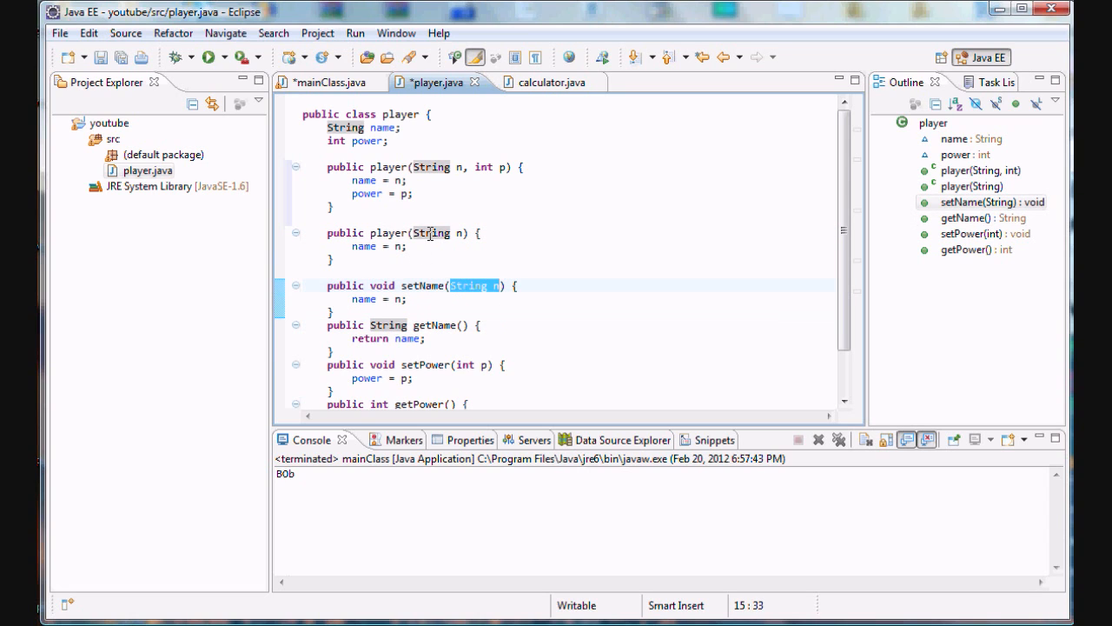
click(386, 167)
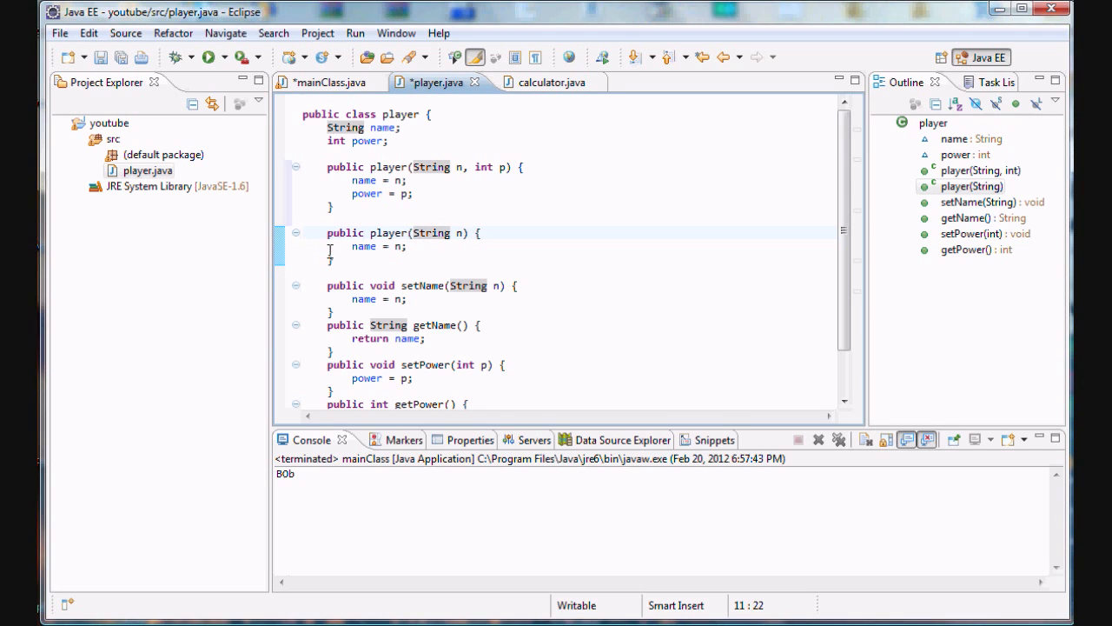
text(pu)
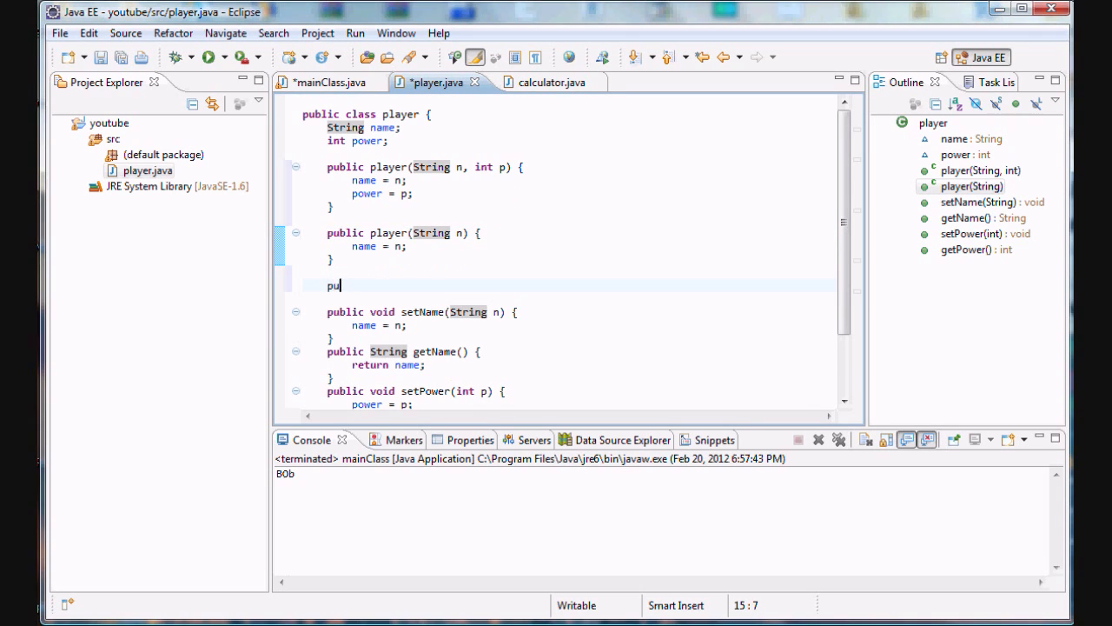
- Complete the declaration as public player() {} with an empty body
text(blic player())
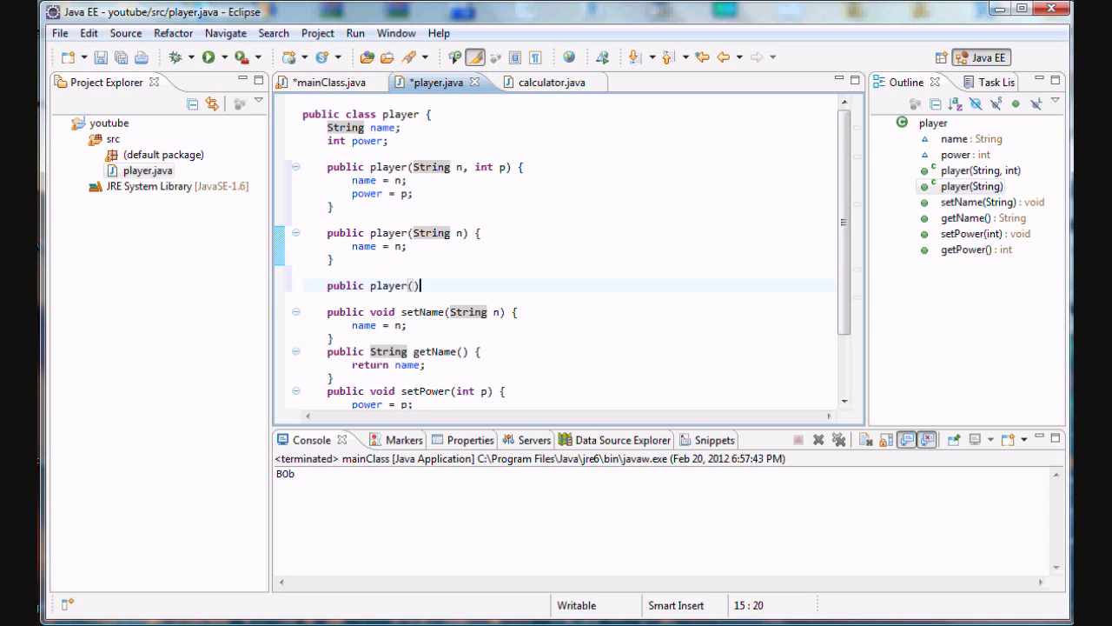
text({})
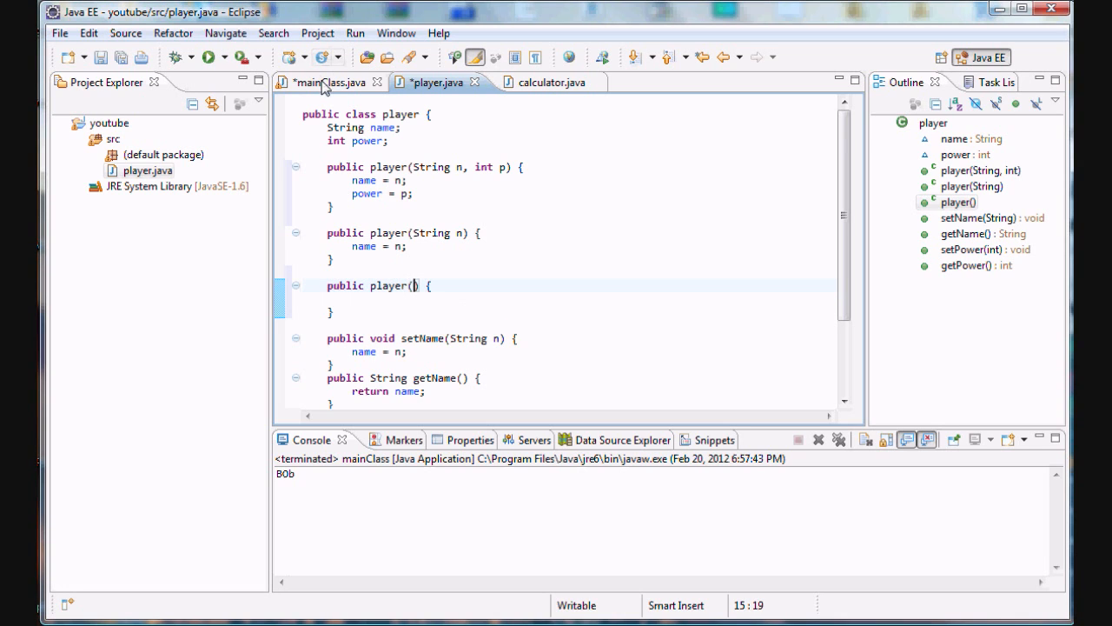
- Delete joe's constructor arguments so it uses the no-argument player() constructor
click(336, 81)
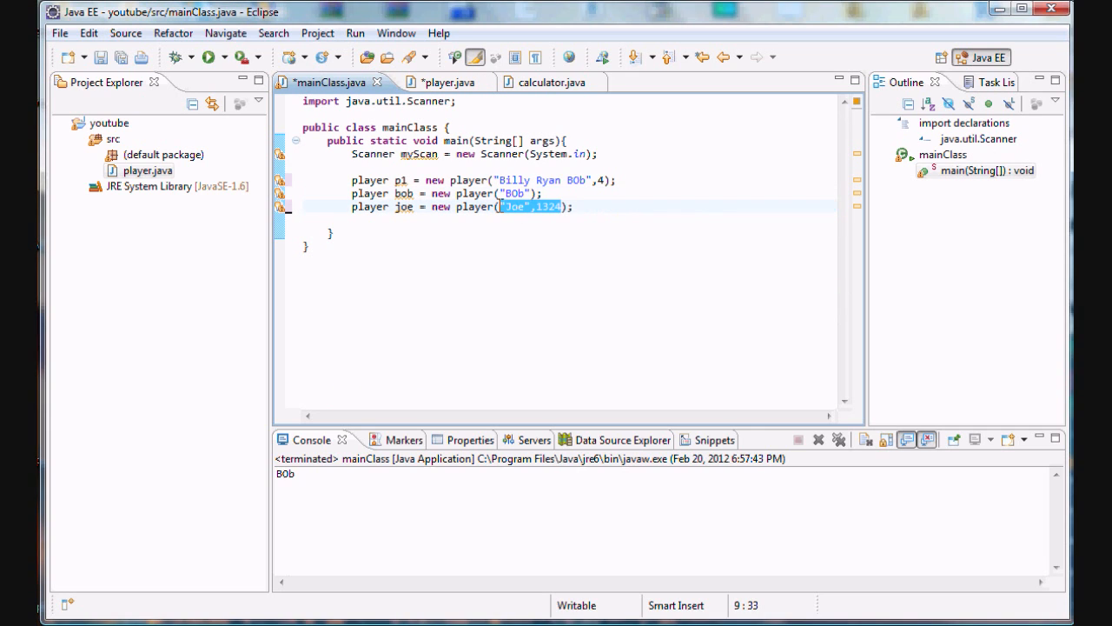
key(Delete)
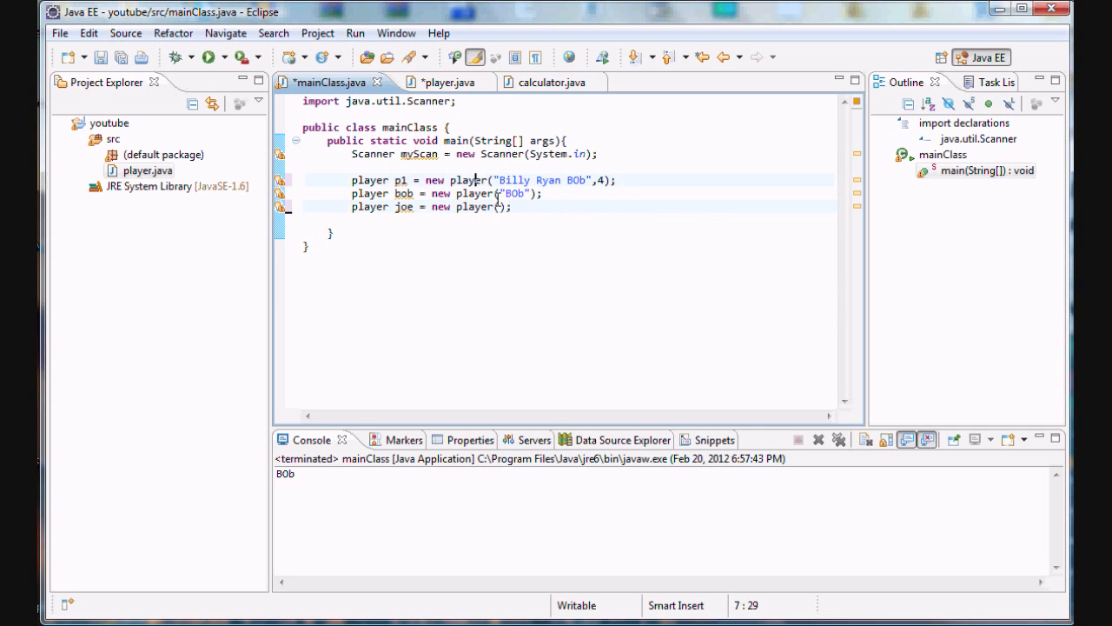
click(446, 81)
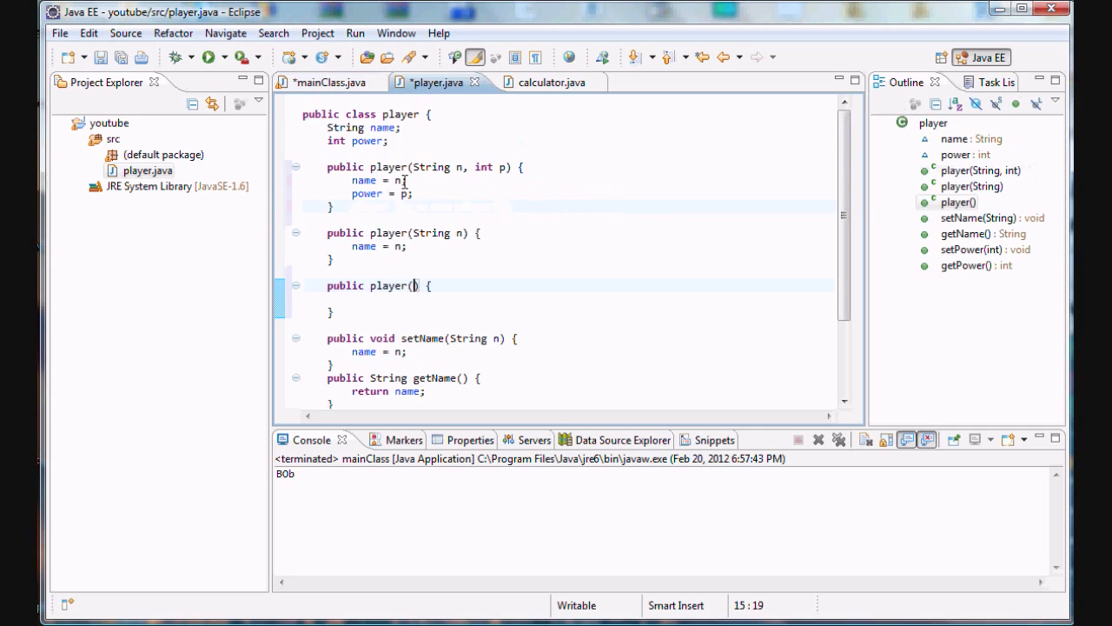
drag(413, 179, 461, 312)
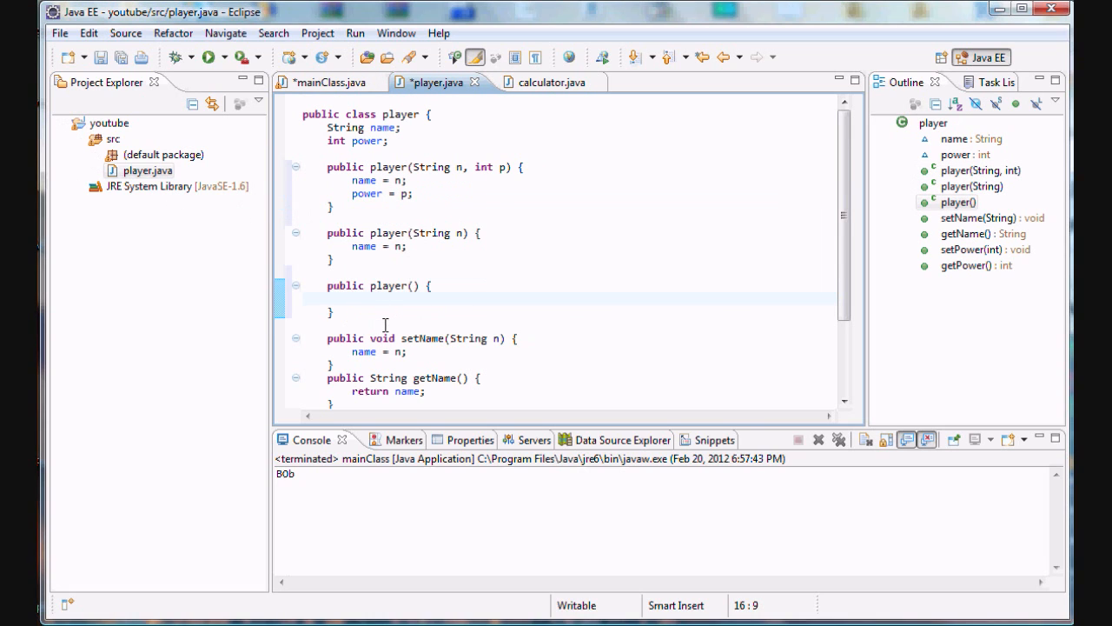
mouse_move(450, 268)
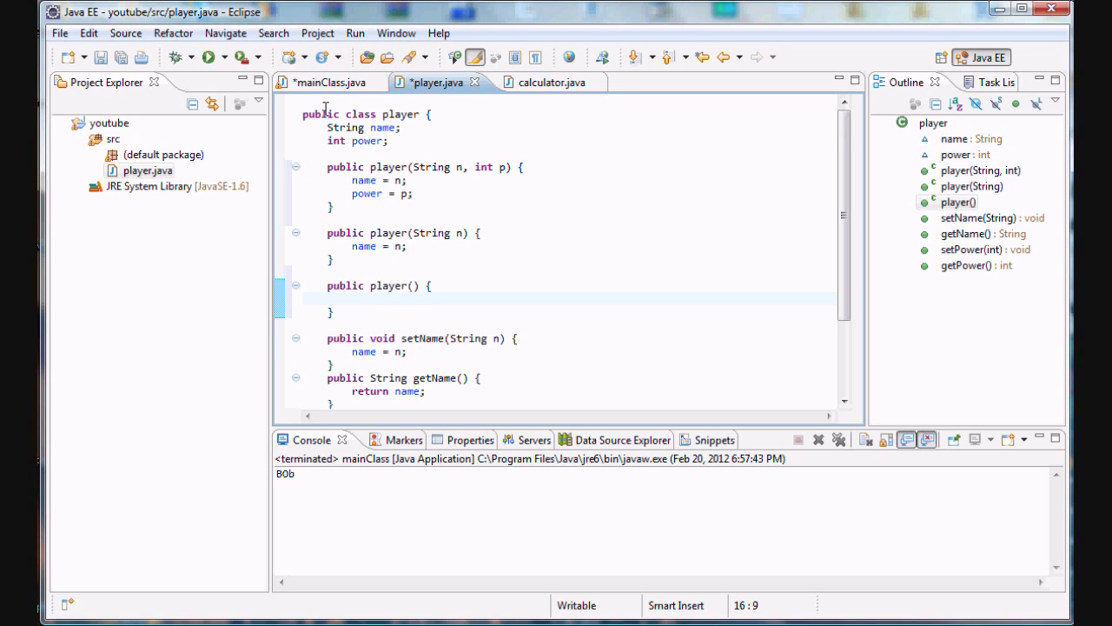
click(334, 82)
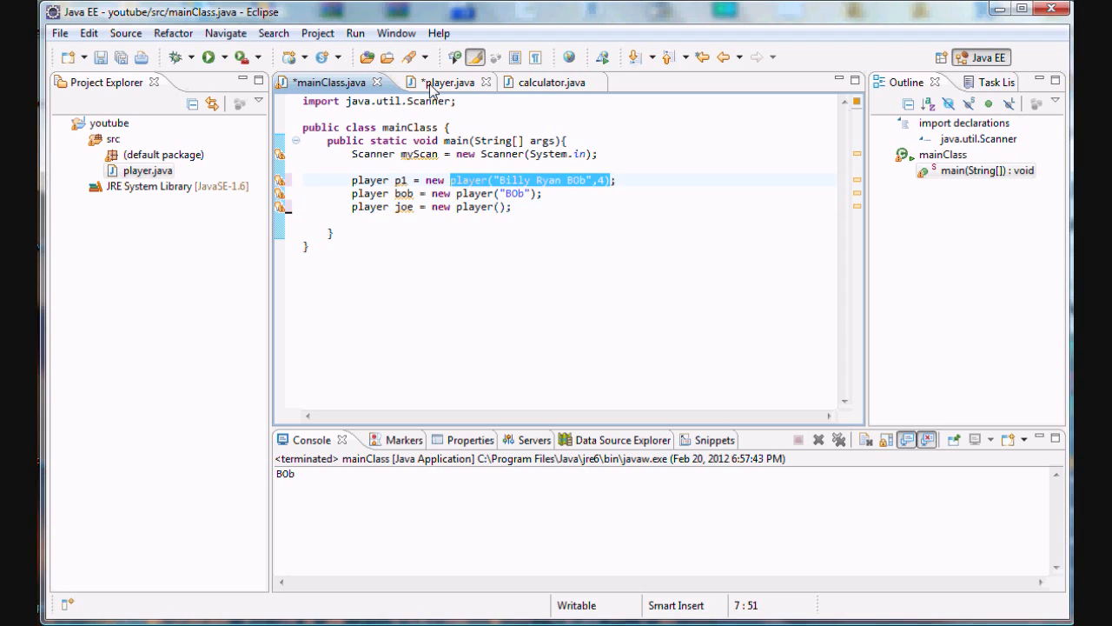
click(445, 82)
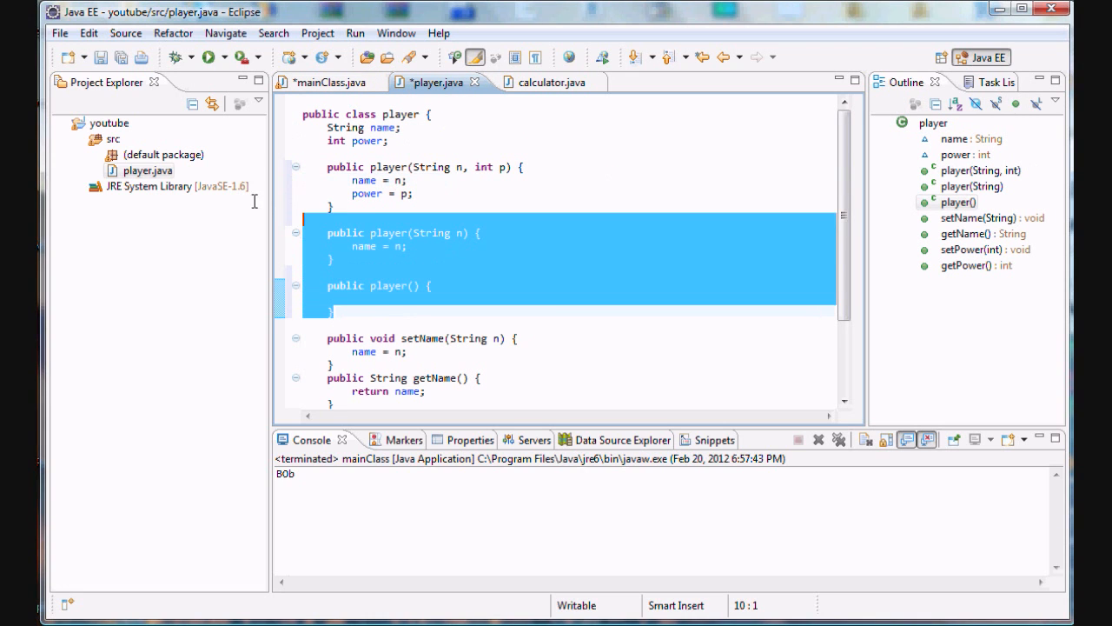
click(389, 265)
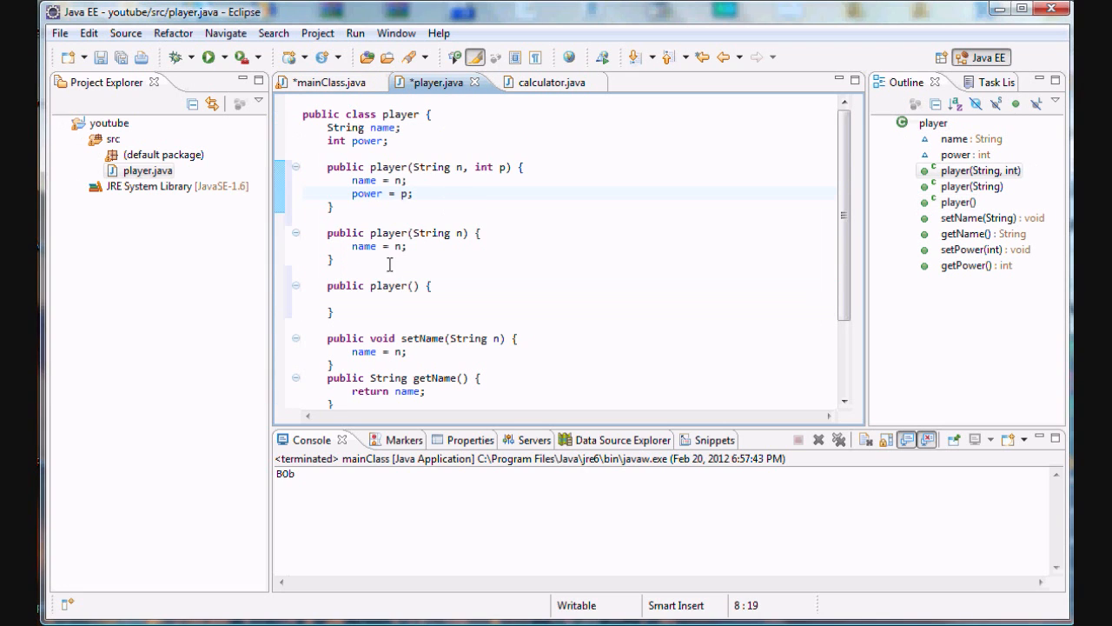
mouse_move(440, 265)
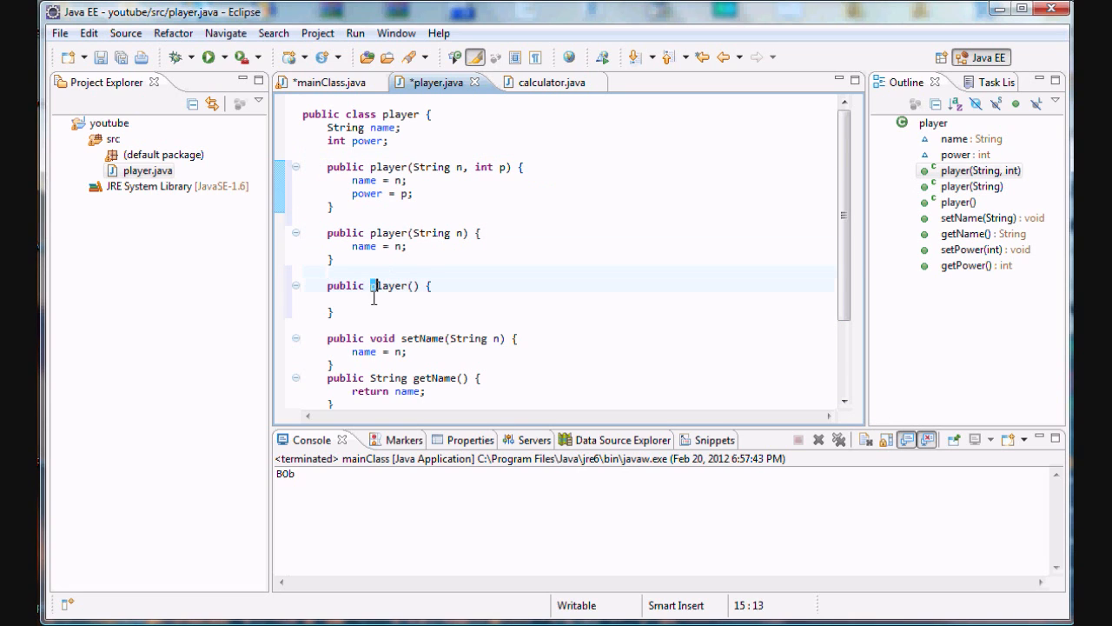
click(326, 82)
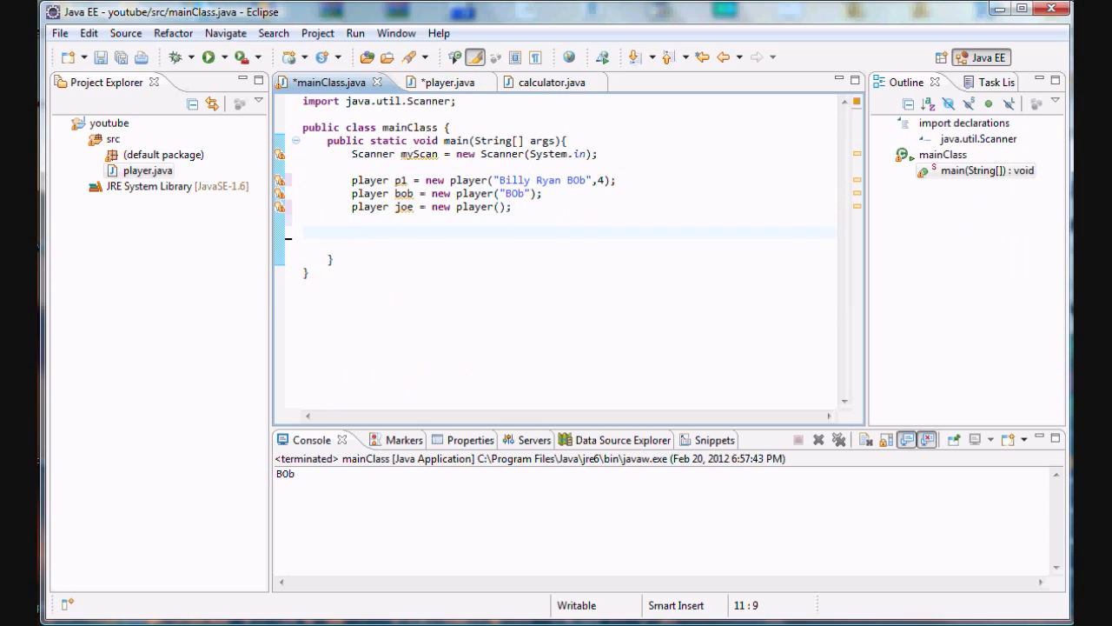
- Write System.out.println(p1.getName()+" "+p1.getPower()); in mainClass
text(SYste)
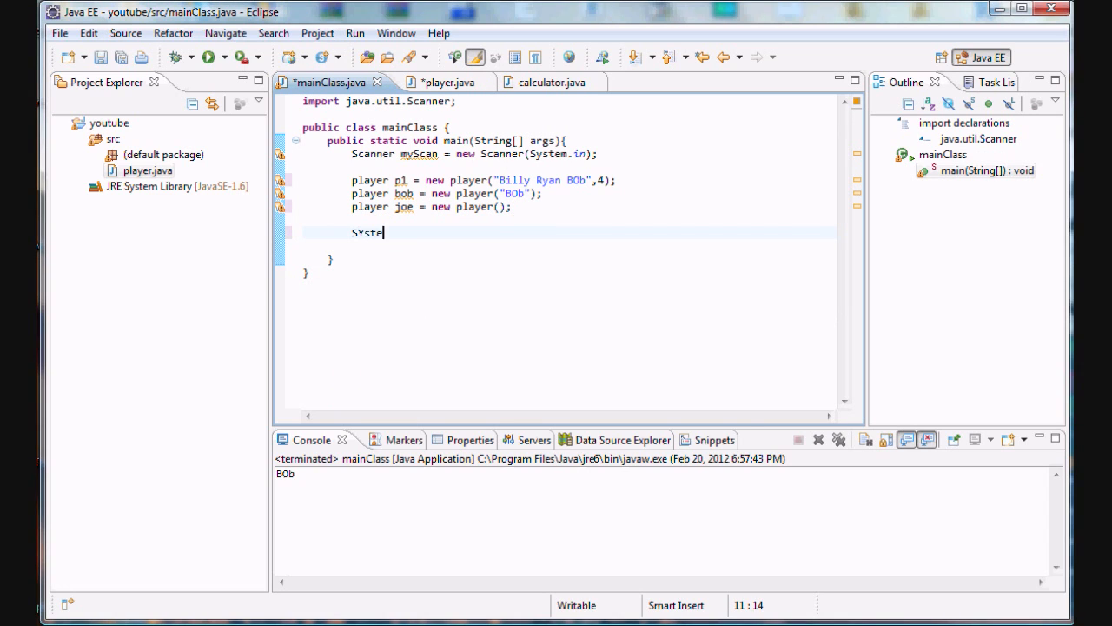
key(BackSpace)
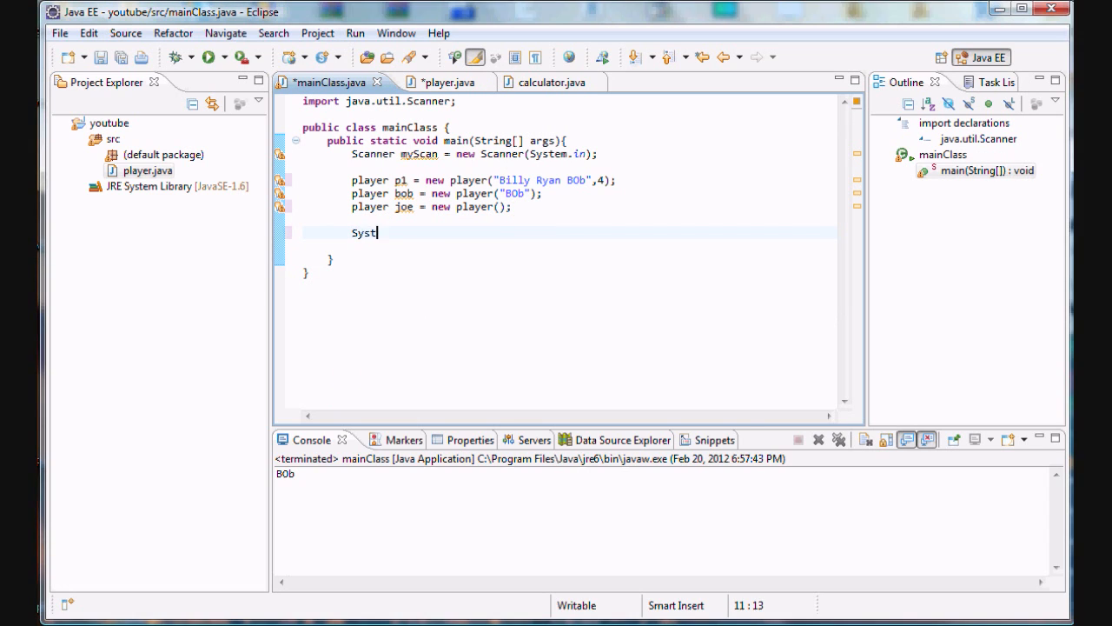
text(em.out.prtl)
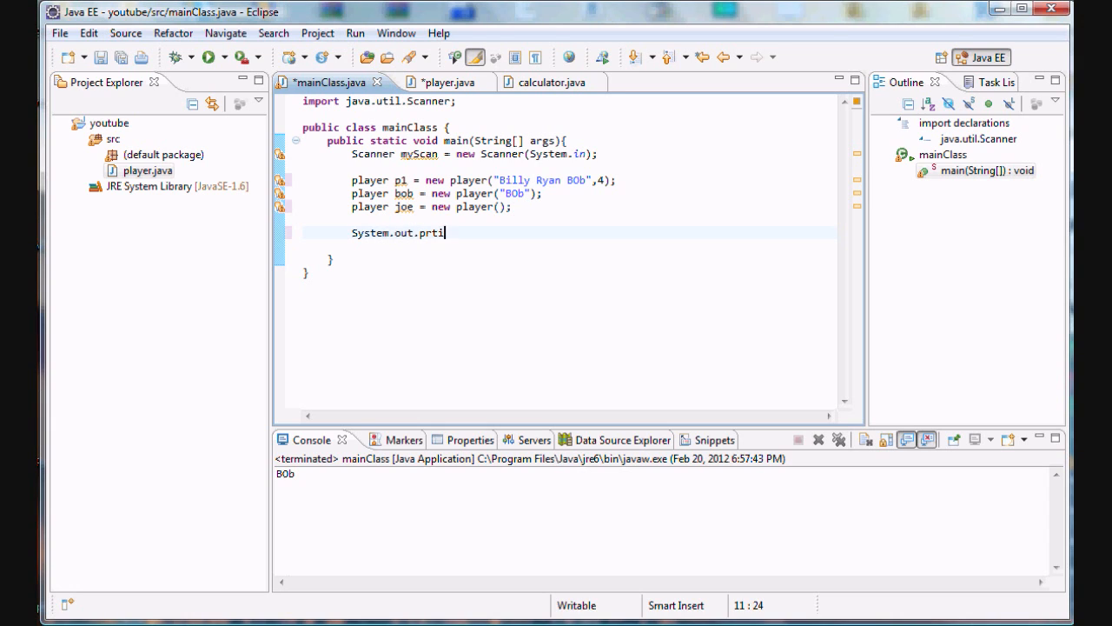
text(ntln();)
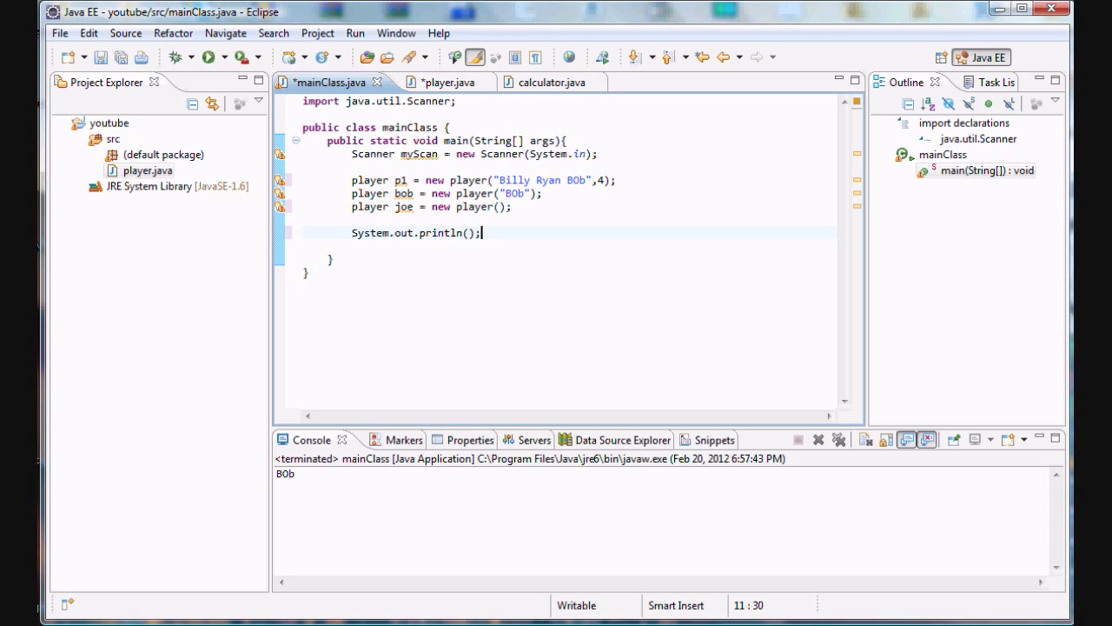
text("")
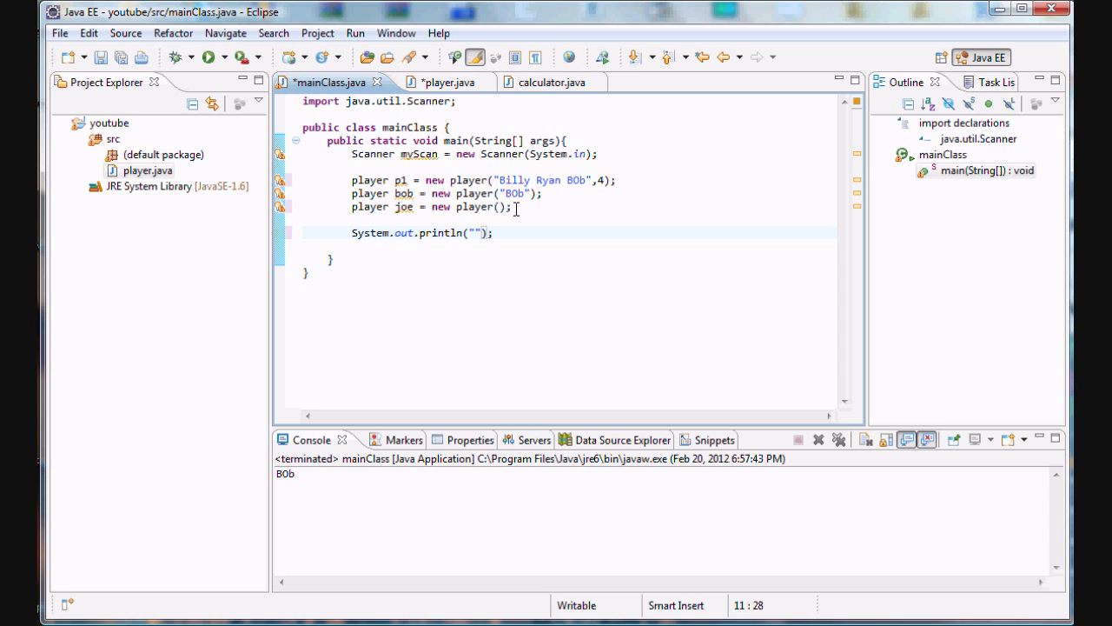
text(p1.)
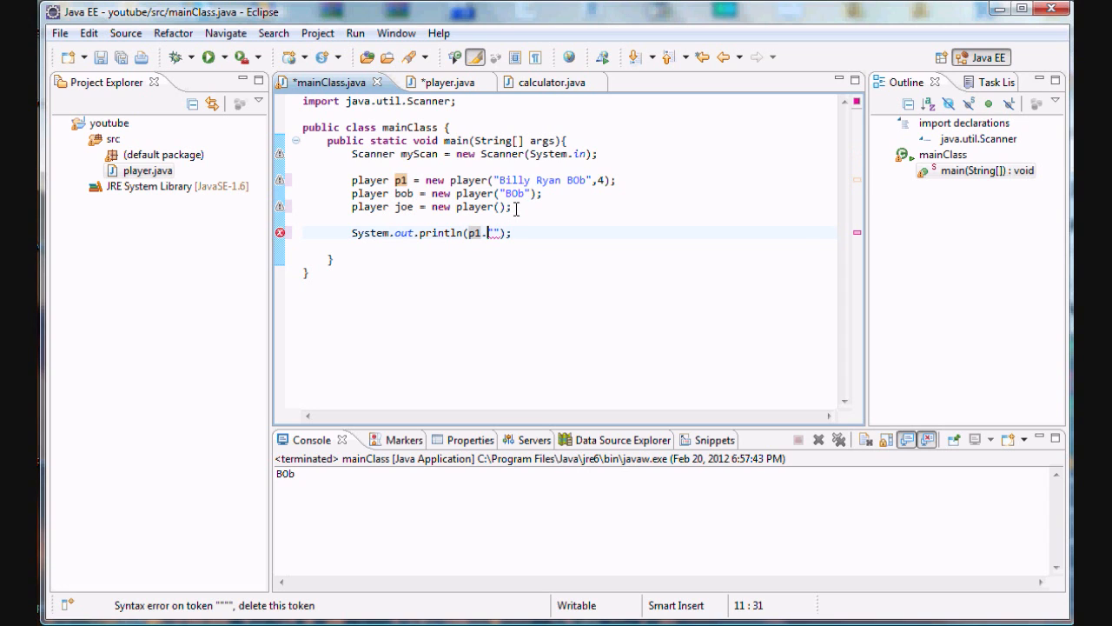
text(getName()+)
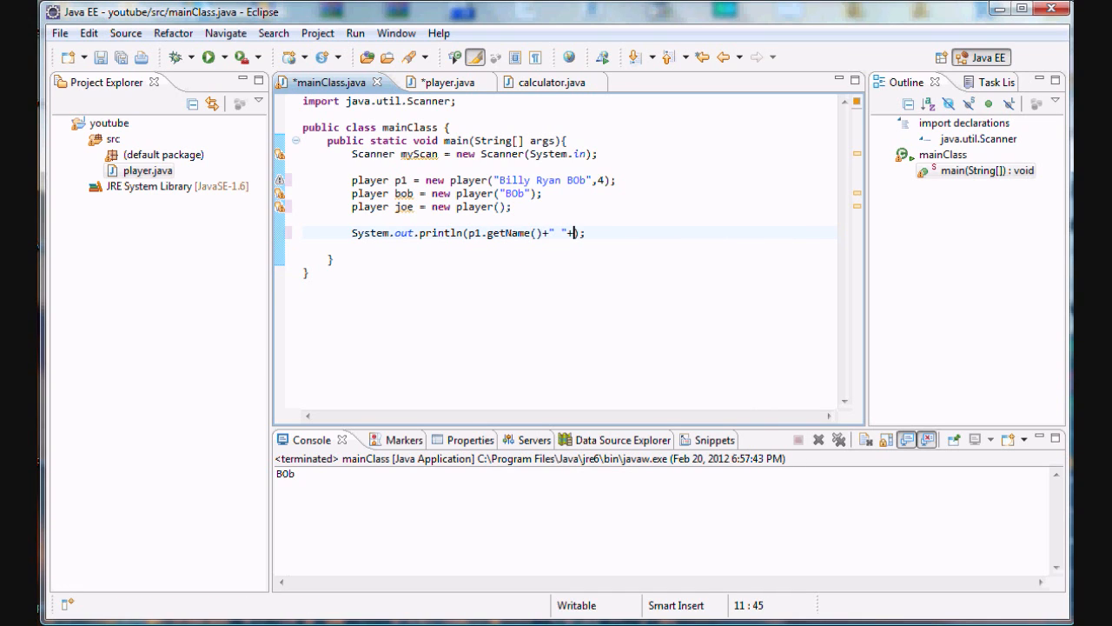
text(p1.get)
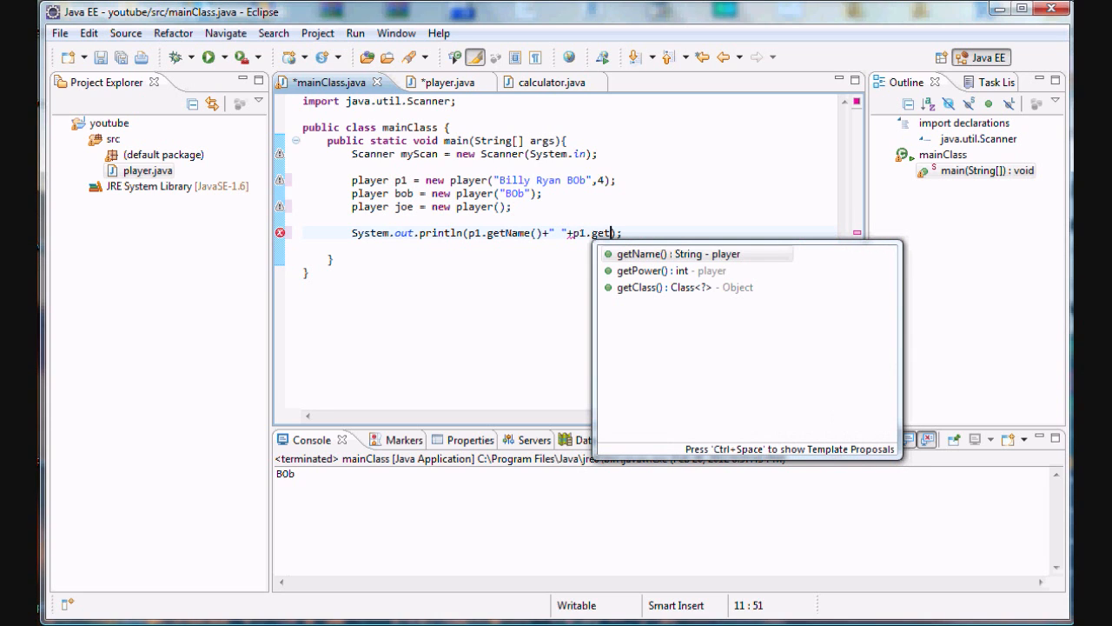
text(Power()
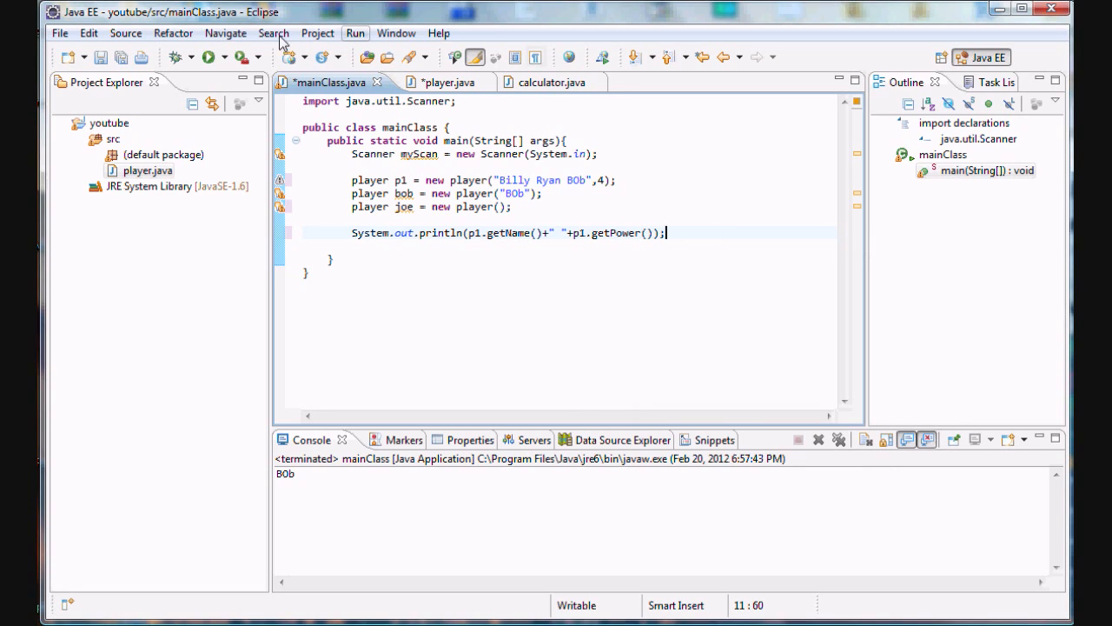
- Save both files and run mainClass, checking the console shows 'Billy Ryan BOb 4'
click(208, 57)
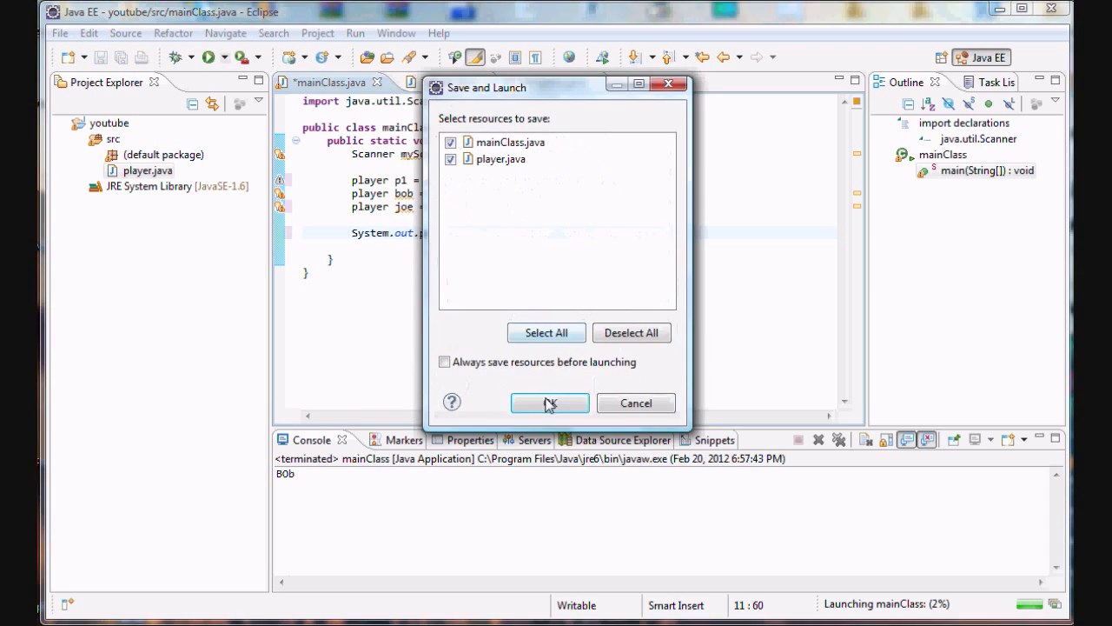
click(549, 403)
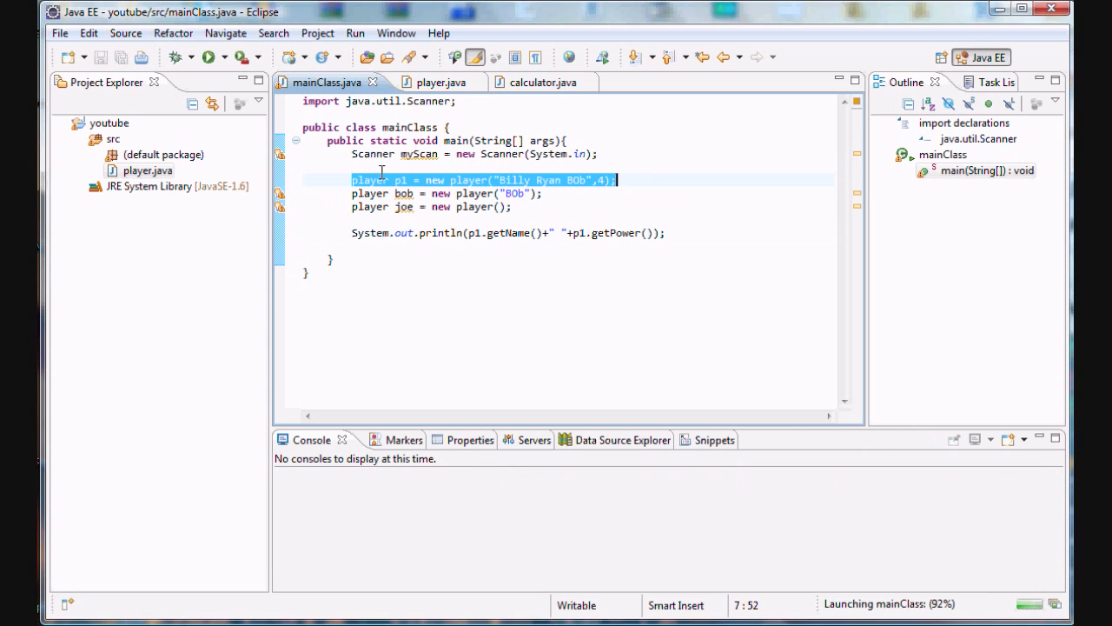
click(215, 57)
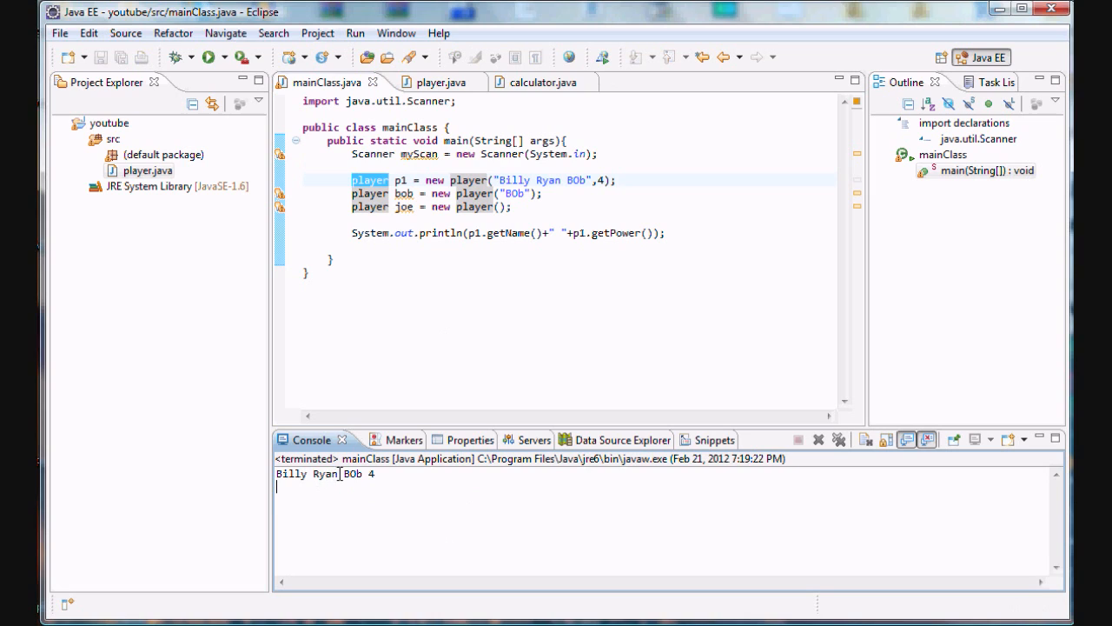
drag(276, 474, 365, 474)
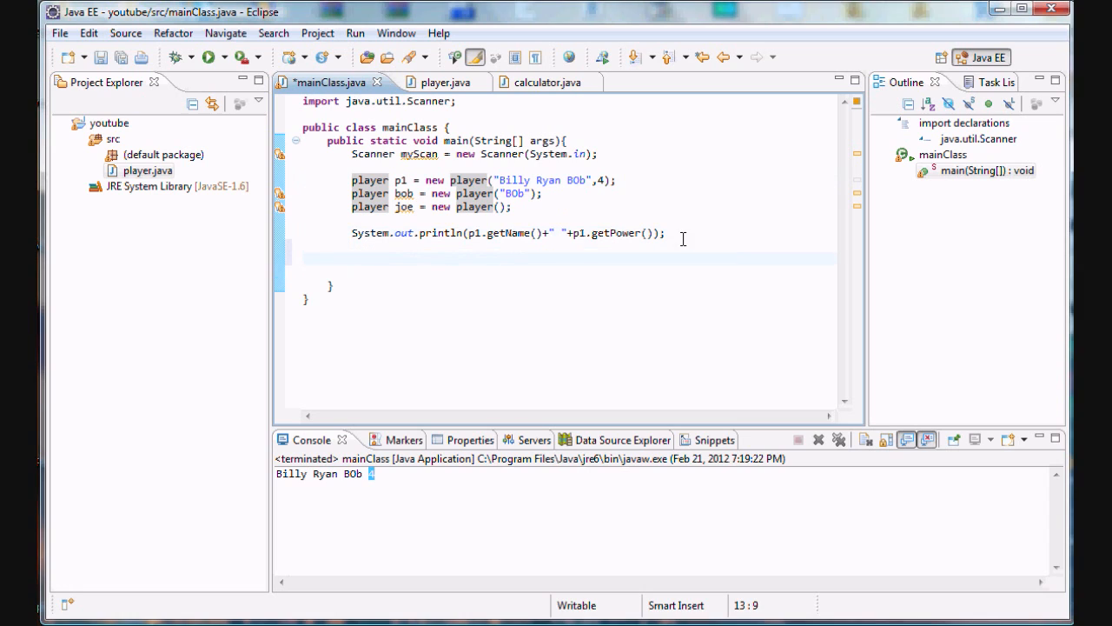
- Add System.out.println(joe.getName()); below the first print statement
text(System.out.p)
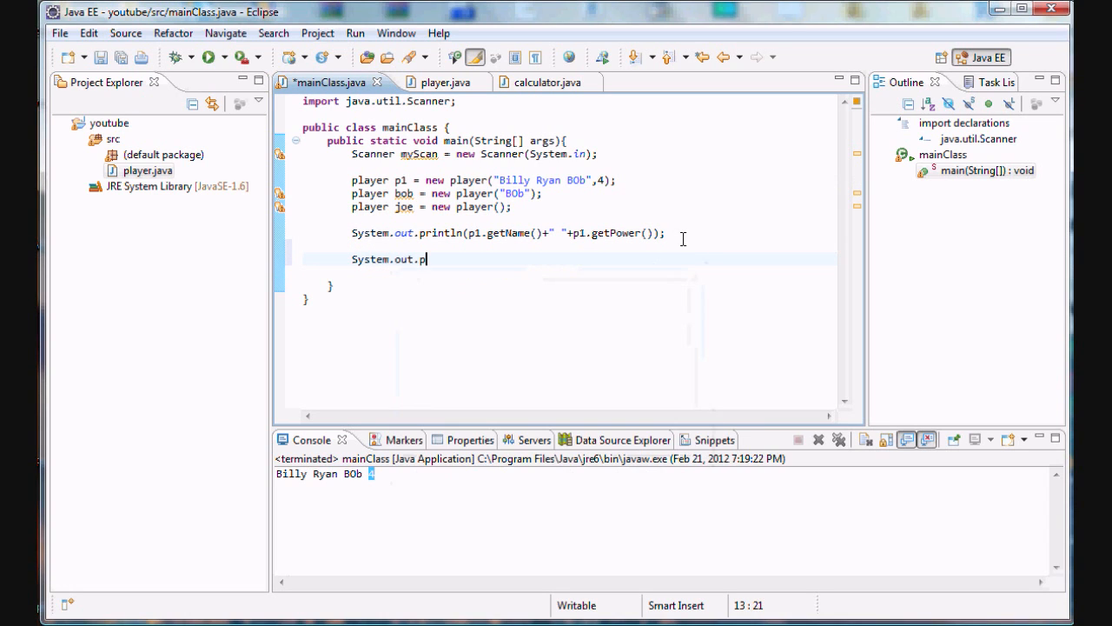
text(rintln();)
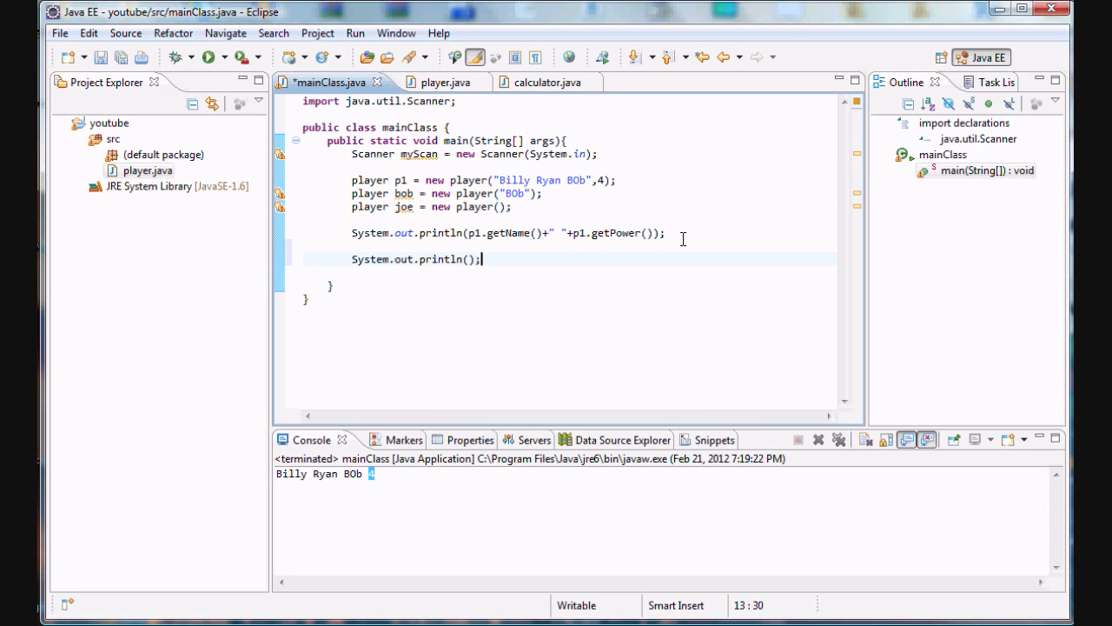
text("")
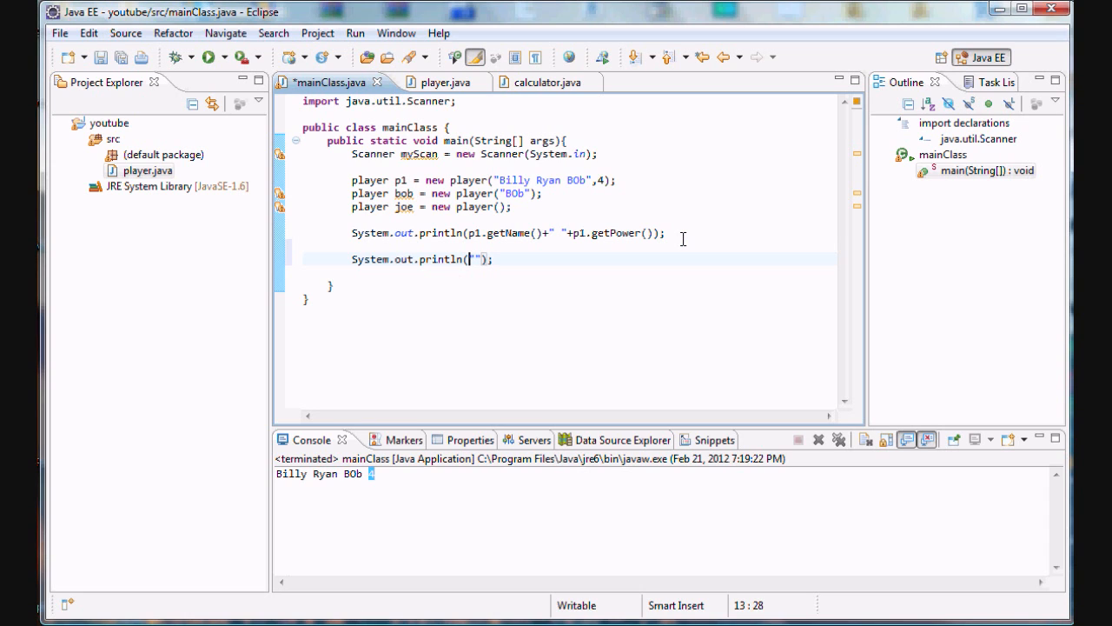
text(jo)
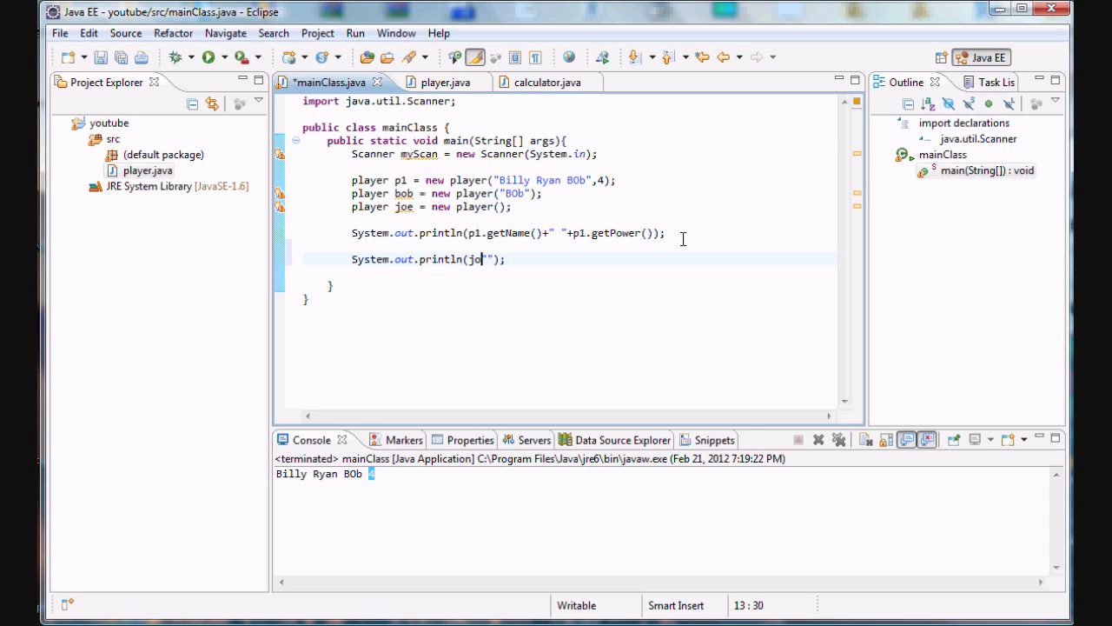
text(.)
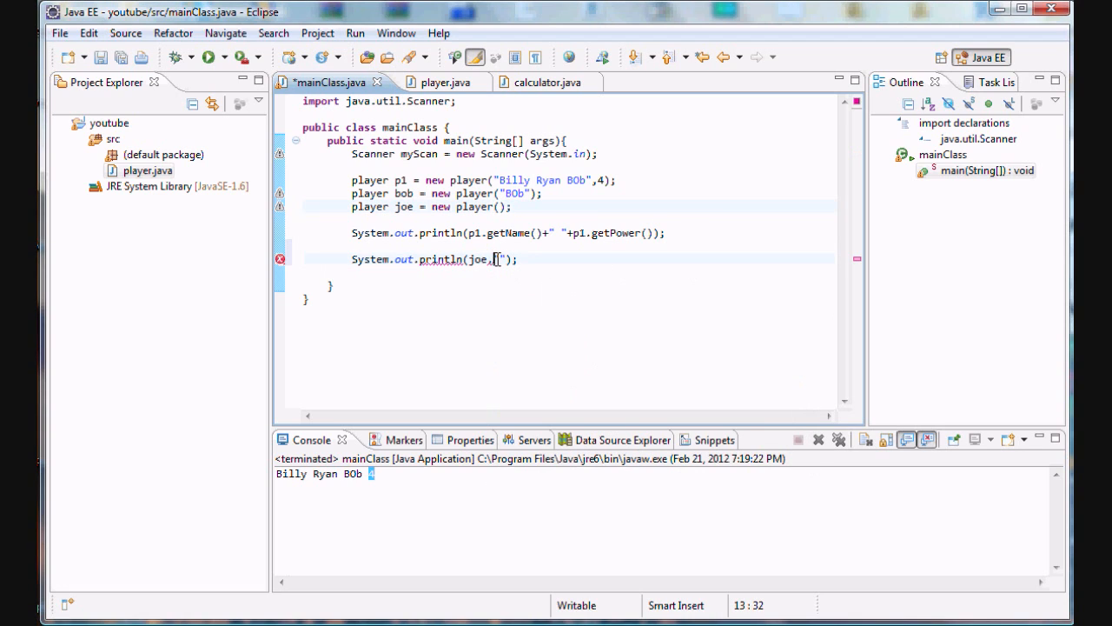
text(getName()
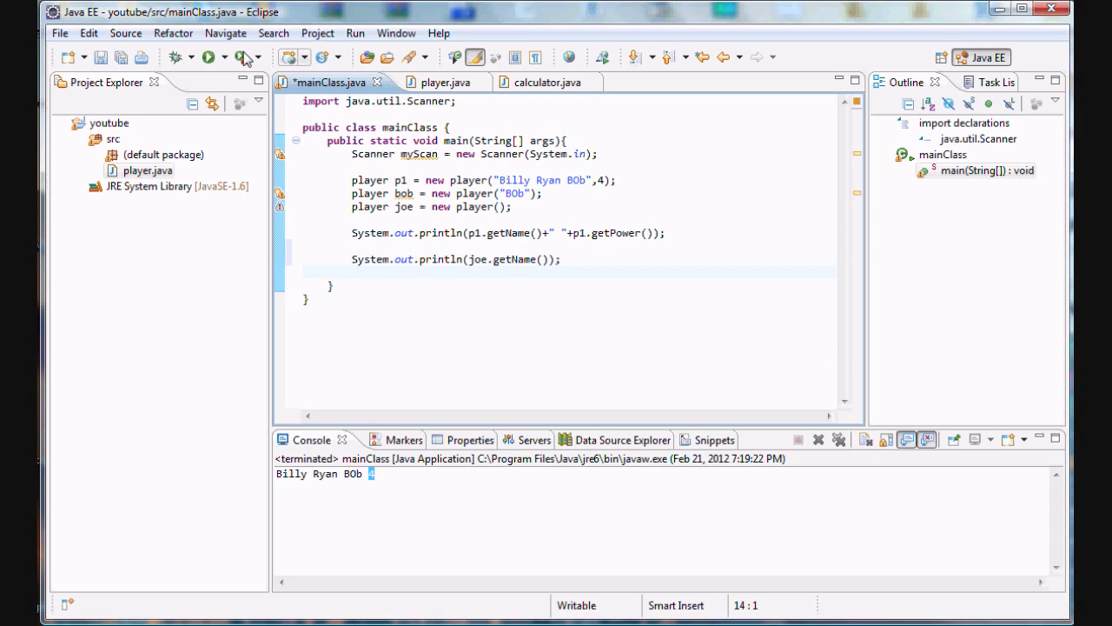
- Rerun mainClass and confirm the console adds 'null' for joe's name
click(208, 57)
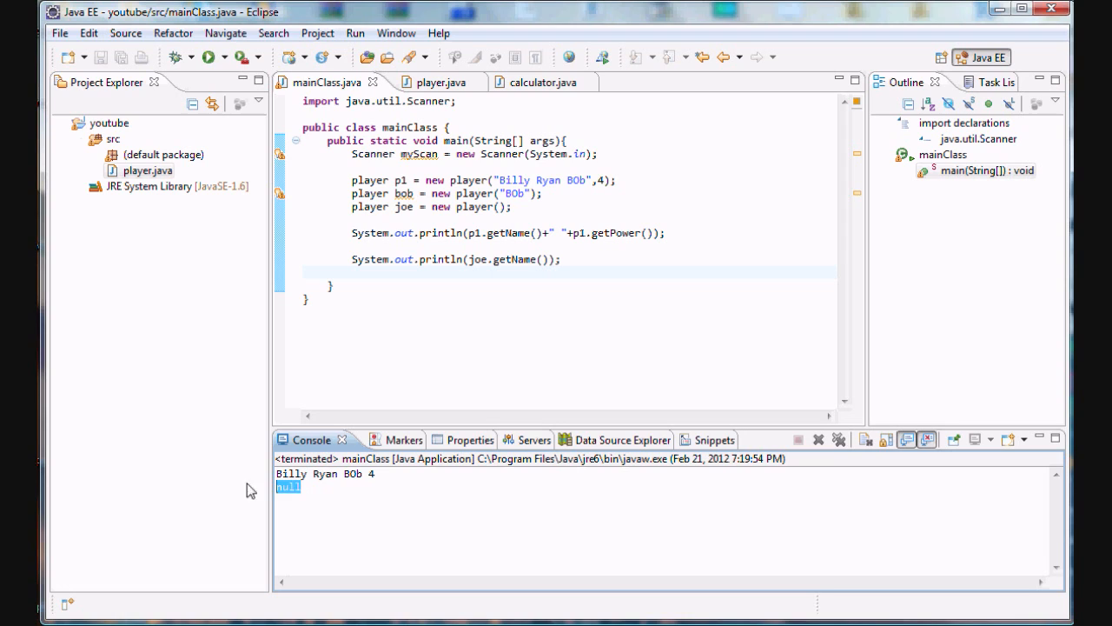
click(407, 207)
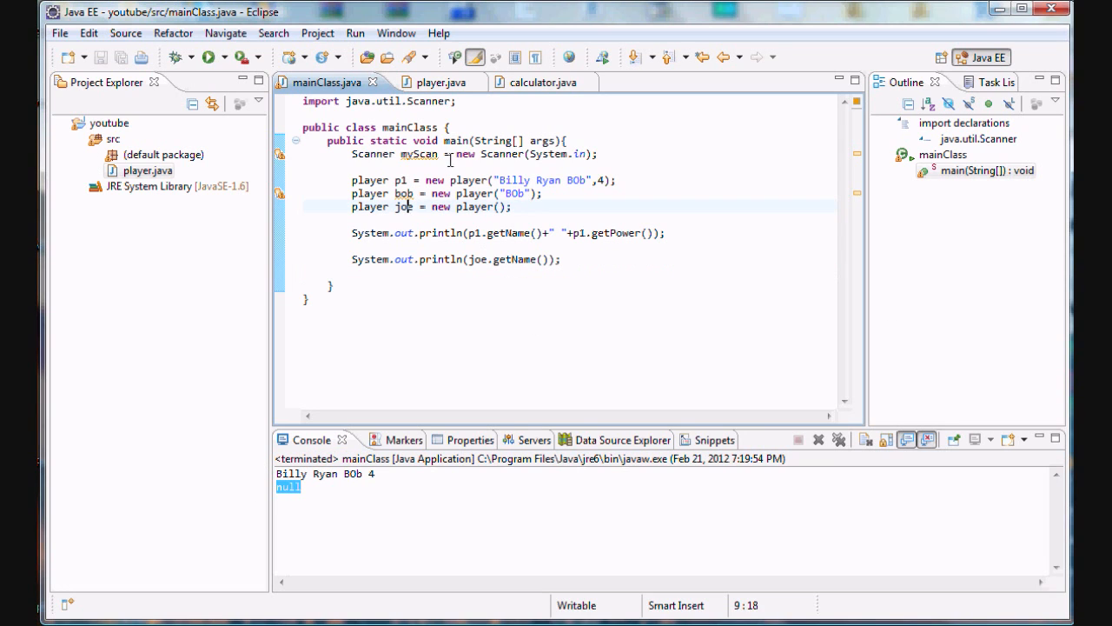